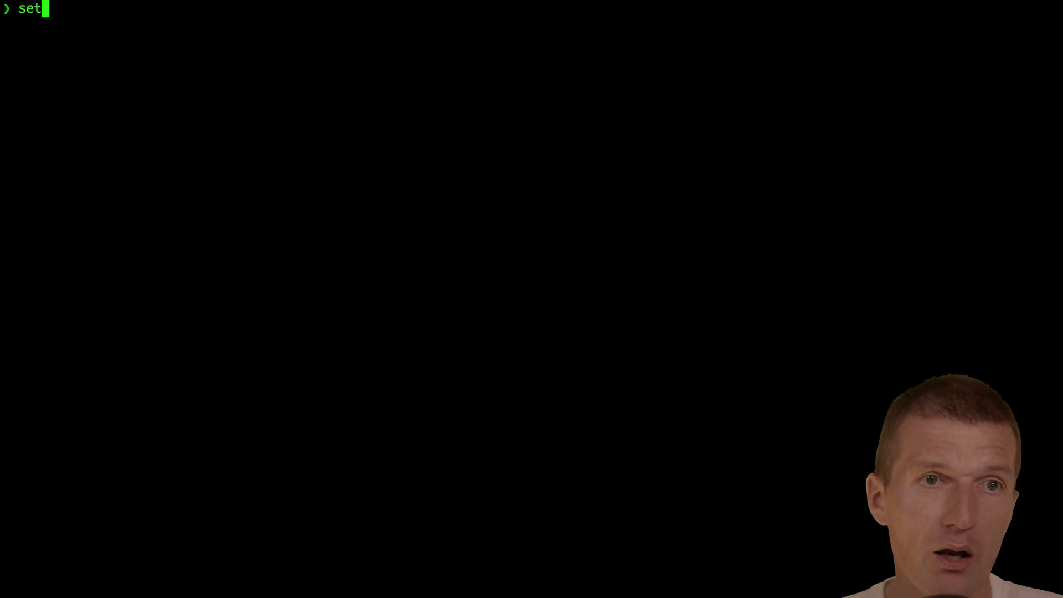
Run setupLambdaWithCDKAWSProject.sh to generate a Lambda-with-CDK project named cold.
{"action": "type", "text": "upLambdaWithCDKAWSProject.sh col"}
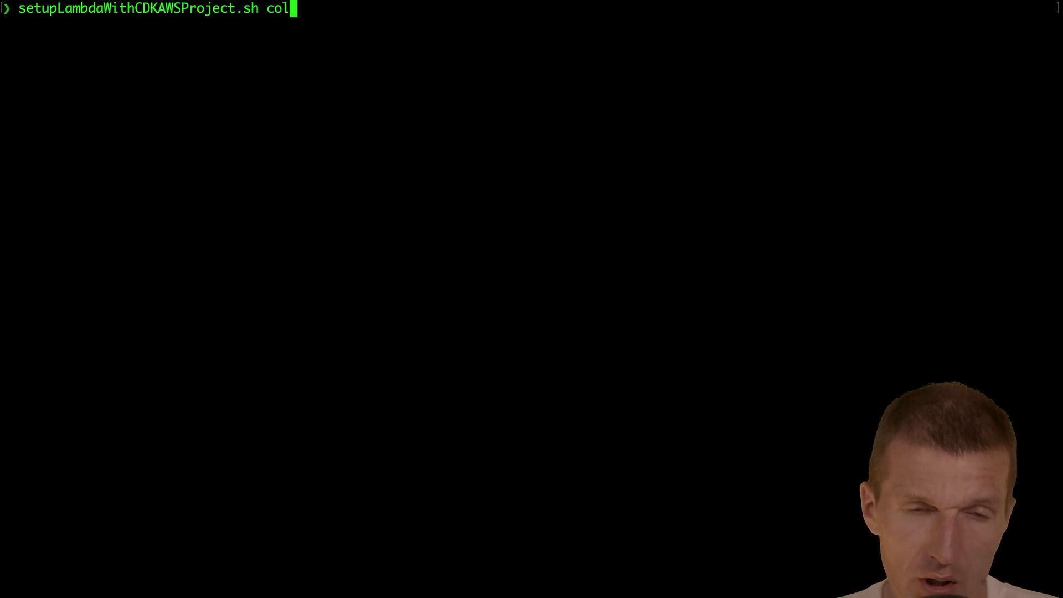
{"action": "type", "text": "d"}
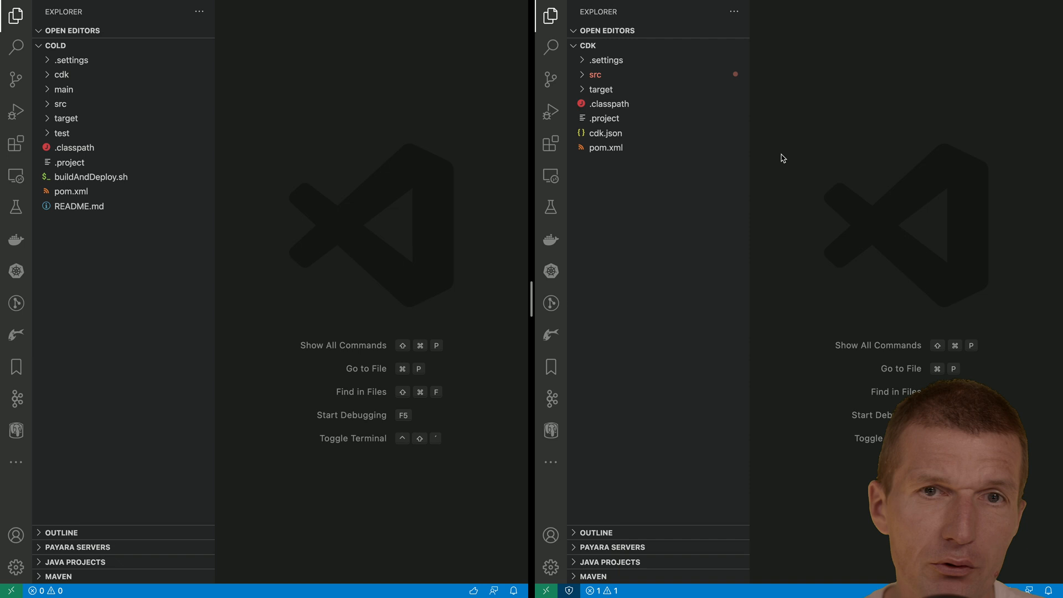
Open Greetings.java in the greetings boundary package and inspect its input parameter type.
{"action": "left_click", "coordinate": [61, 73]}
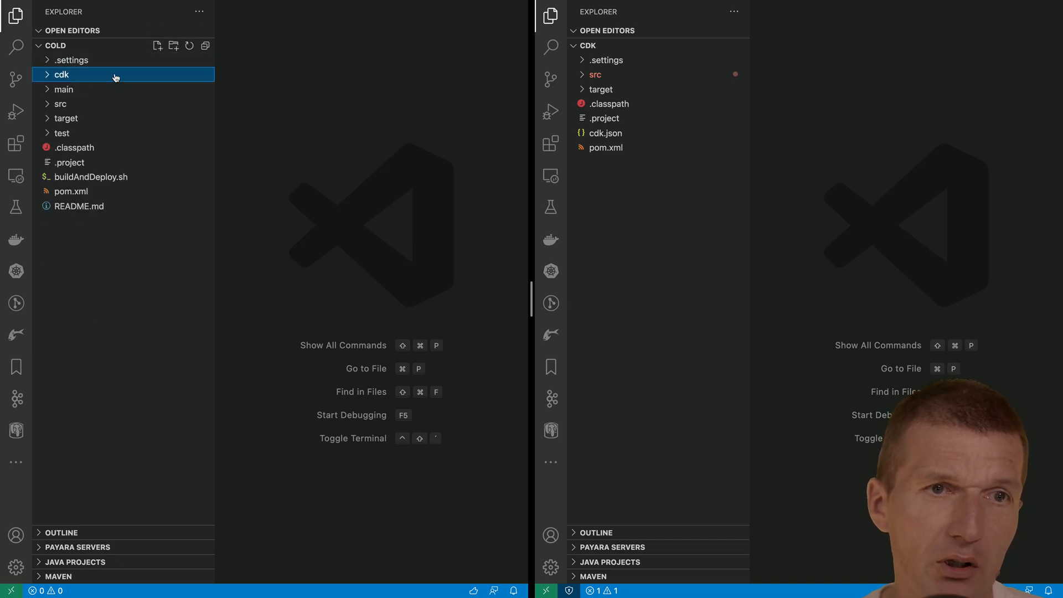
{"action": "mouse_move", "coordinate": [63, 88]}
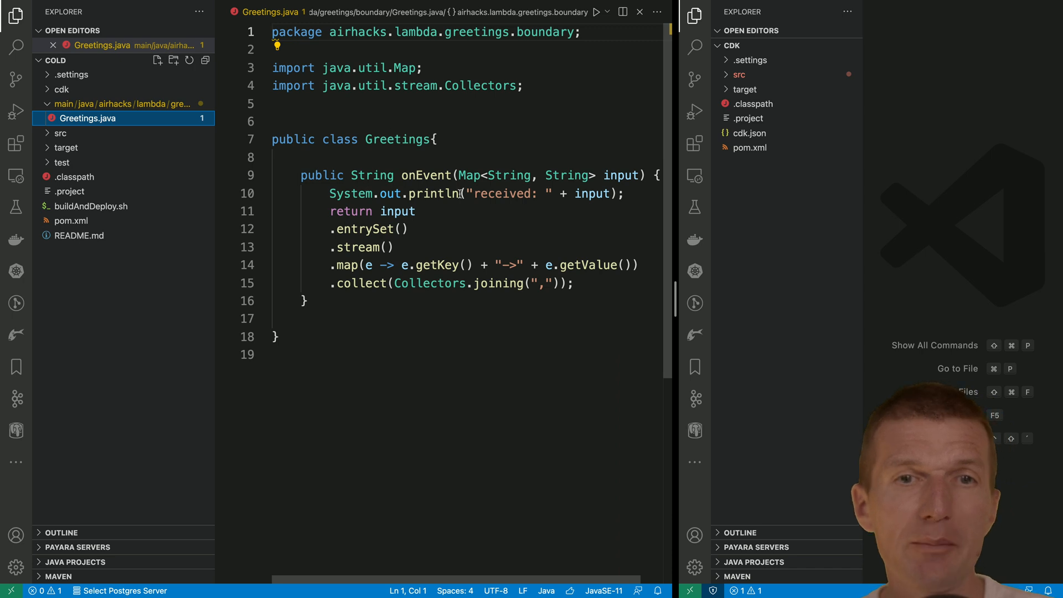
{"action": "mouse_move", "coordinate": [403, 216]}
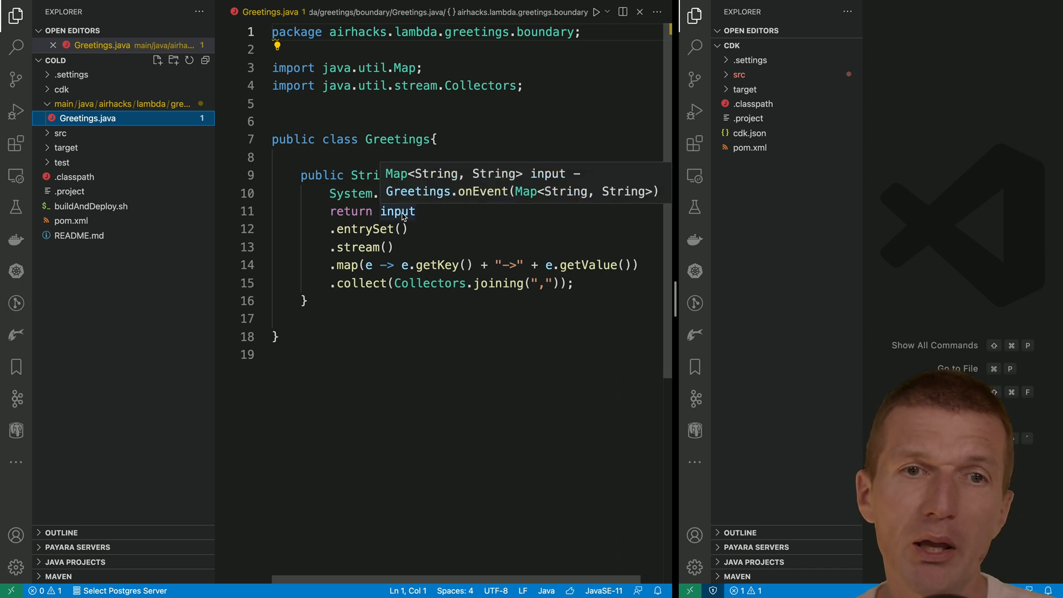
{"action": "left_click", "coordinate": [70, 220]}
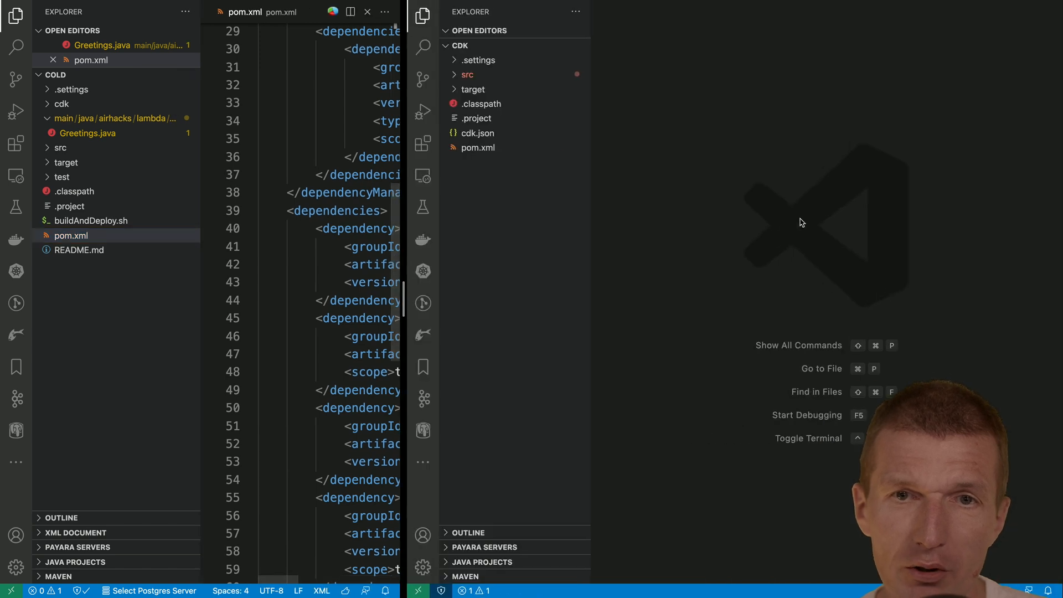
Open a terminal in the cdk project and review CDKStack.java's createUserListenerFunction.
{"action": "key", "text": "ctrl+`"}
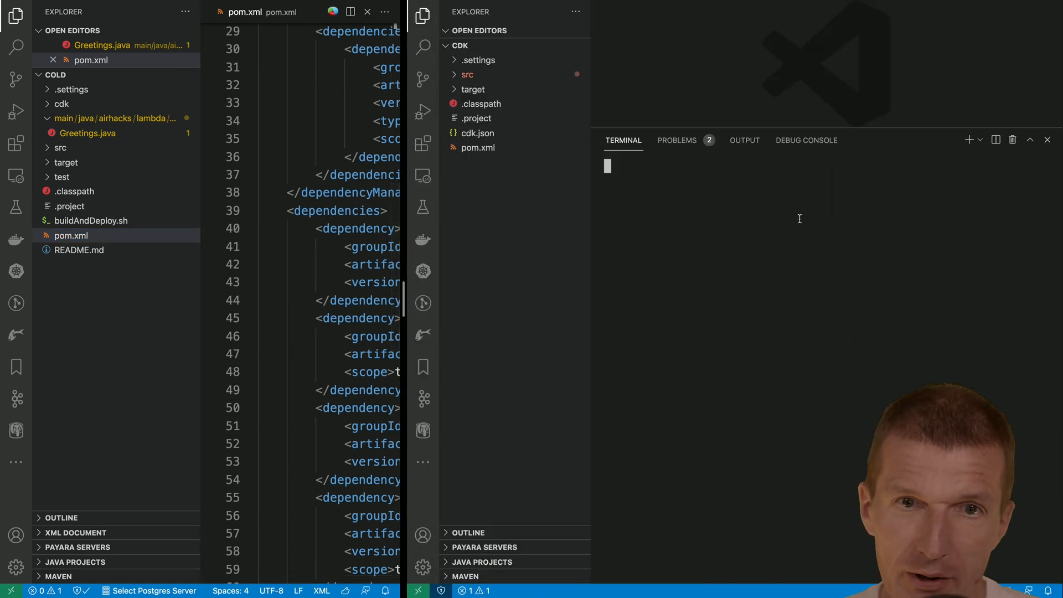
{"action": "left_click", "coordinate": [467, 75]}
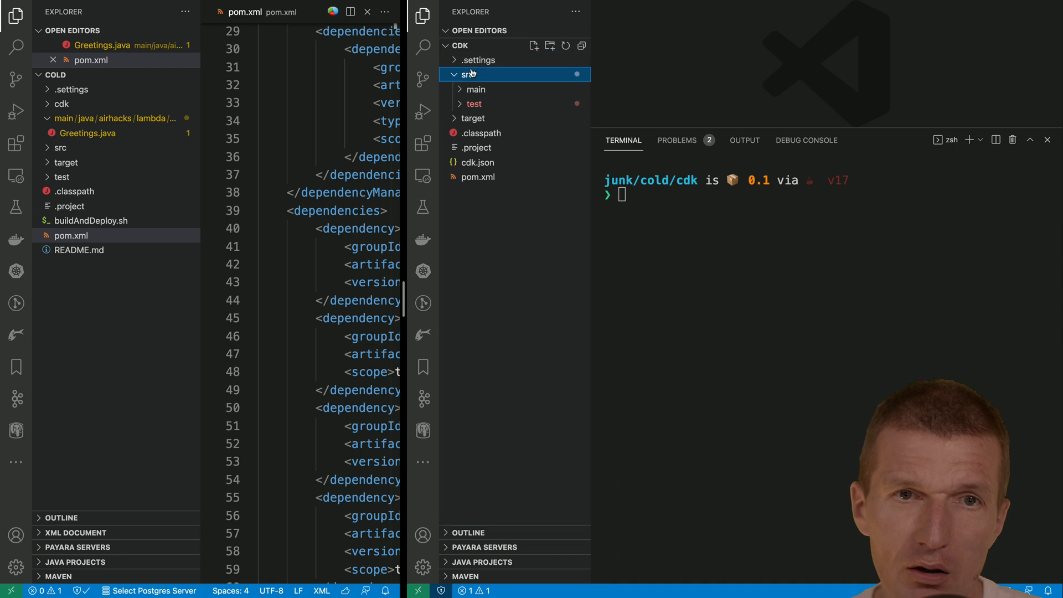
{"action": "left_click", "coordinate": [468, 73]}
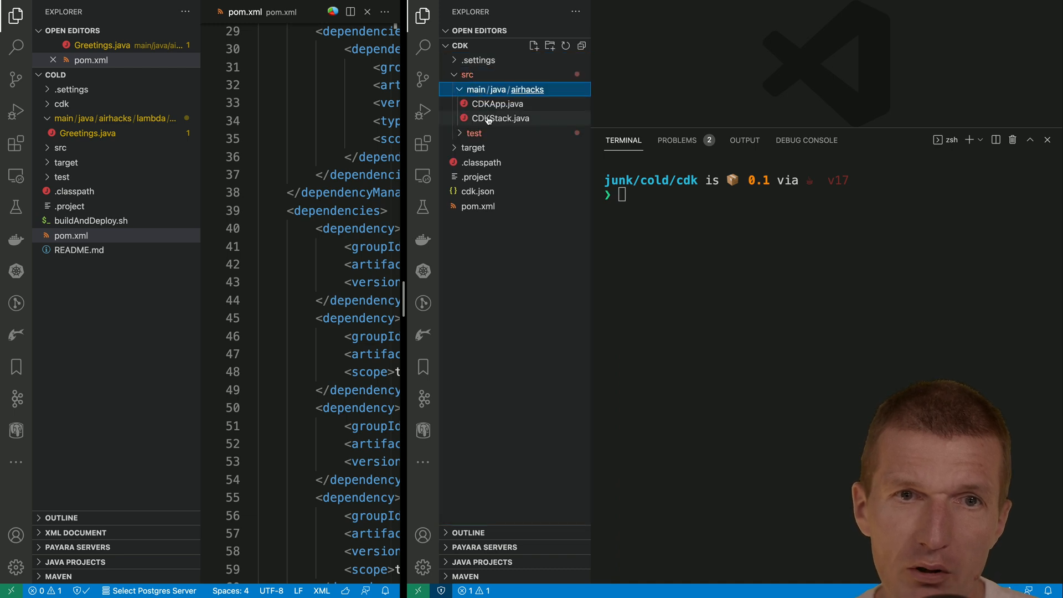
{"action": "left_click", "coordinate": [502, 118]}
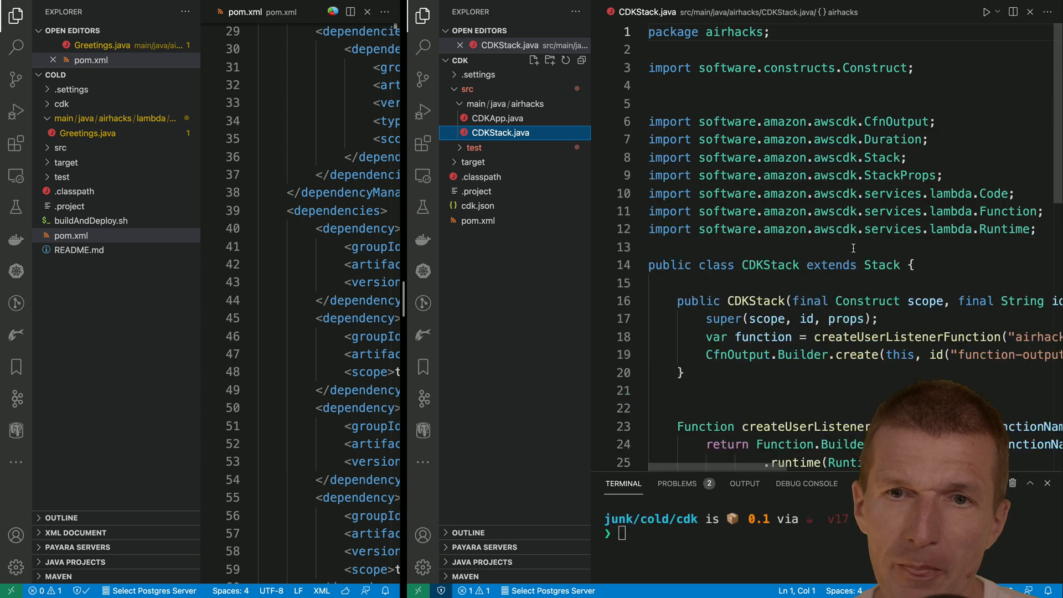
{"action": "scroll", "scroll_direction": "down", "scroll_amount": 3}
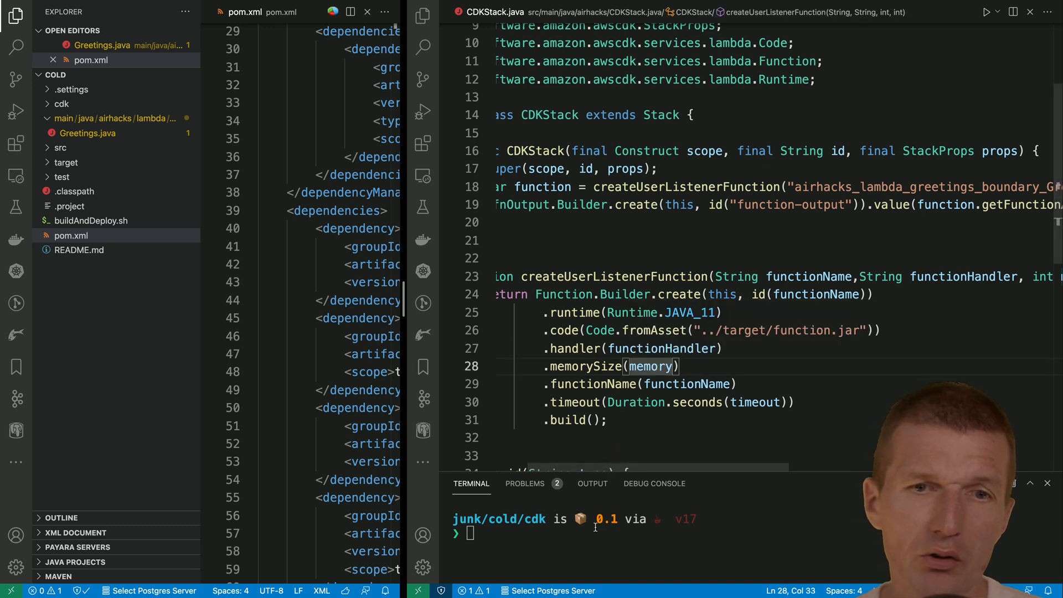
{"action": "type", "text": "cd .."}
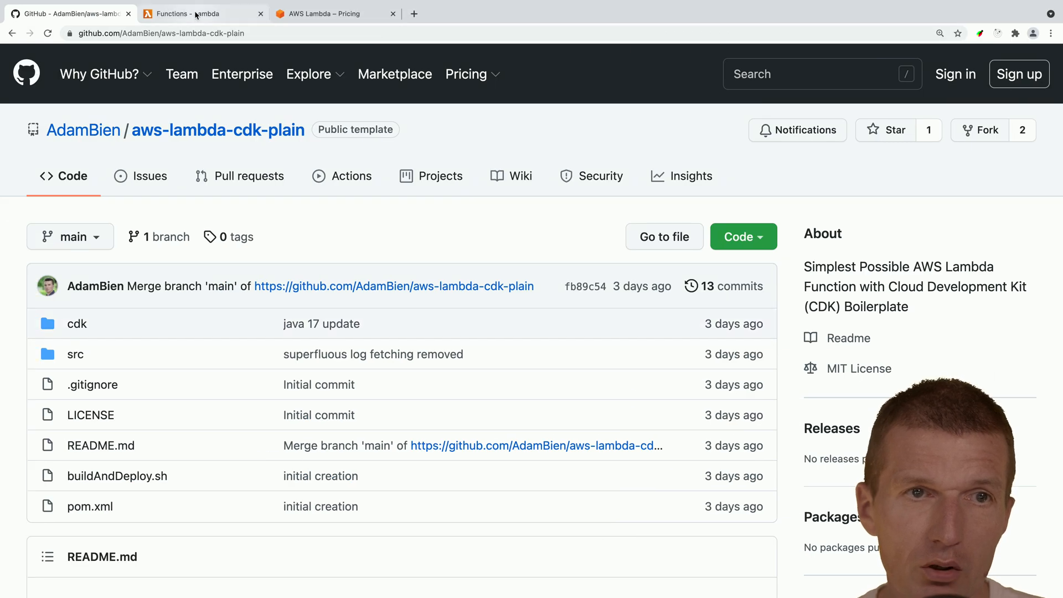
Confirm the Lambda functions list is empty, then start a custom estimate from Lambda pricing.
{"action": "left_click", "coordinate": [197, 13]}
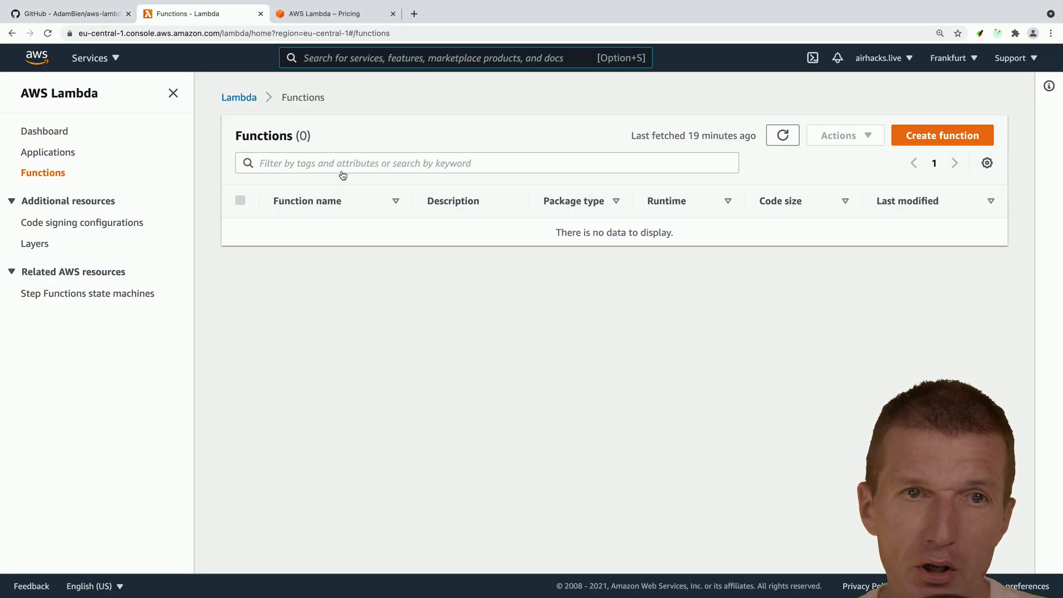
{"action": "left_click", "coordinate": [783, 135]}
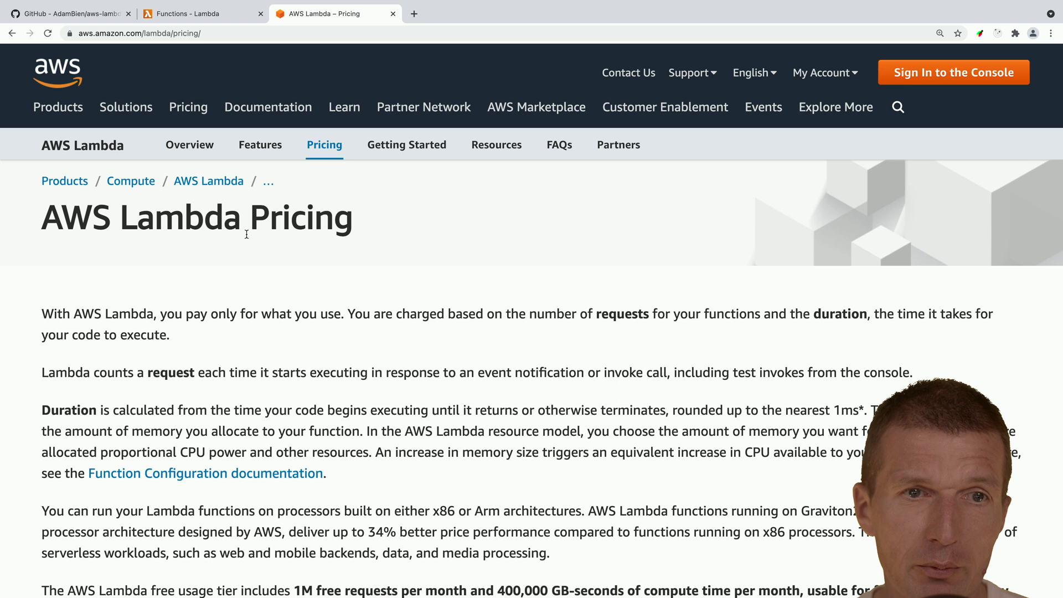
{"action": "scroll", "scroll_direction": "down", "scroll_amount": 3}
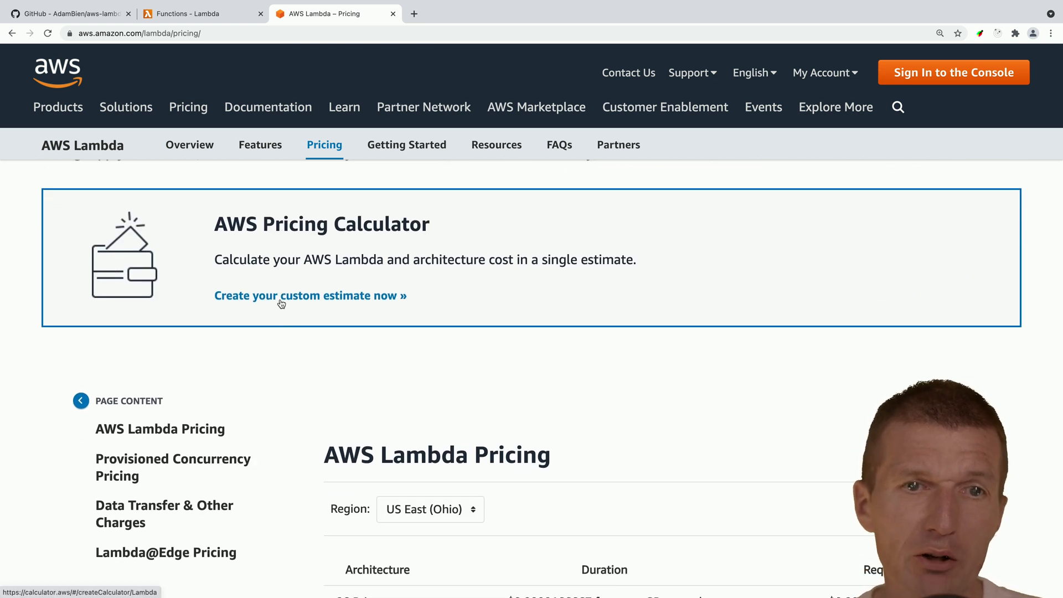
{"action": "left_click", "coordinate": [309, 295]}
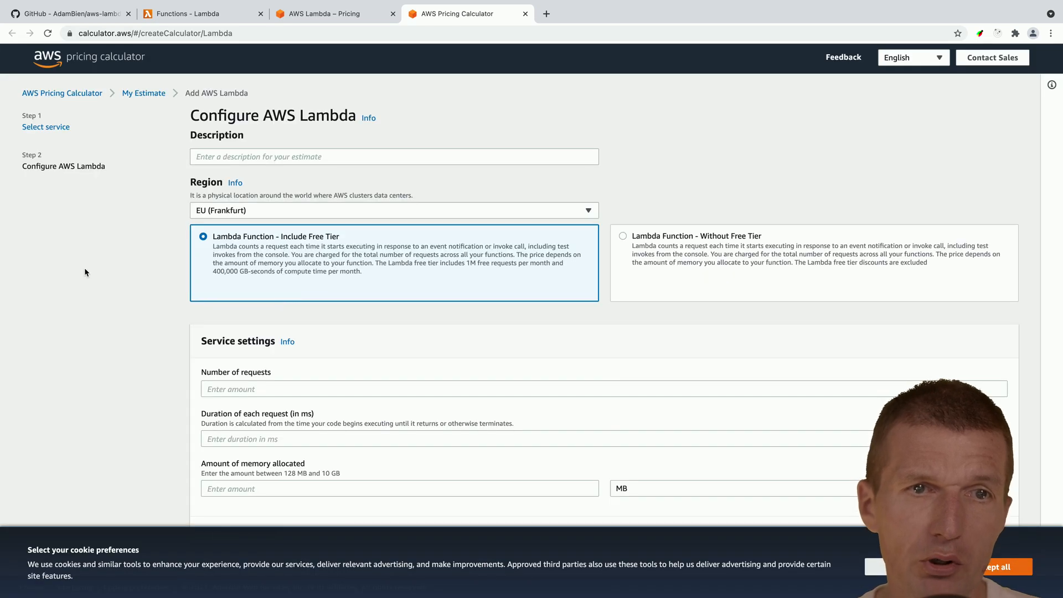
Set the Lambda estimate to 128 MB memory, without free tier, 2000 ms per request.
{"action": "scroll", "scroll_direction": "down", "scroll_amount": 3}
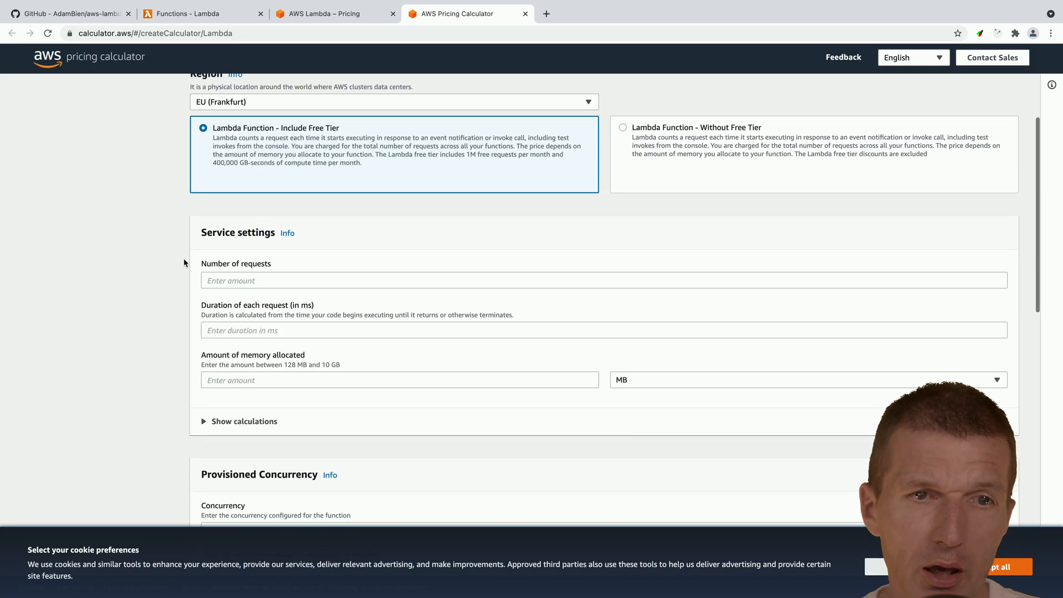
{"action": "left_click", "coordinate": [398, 380]}
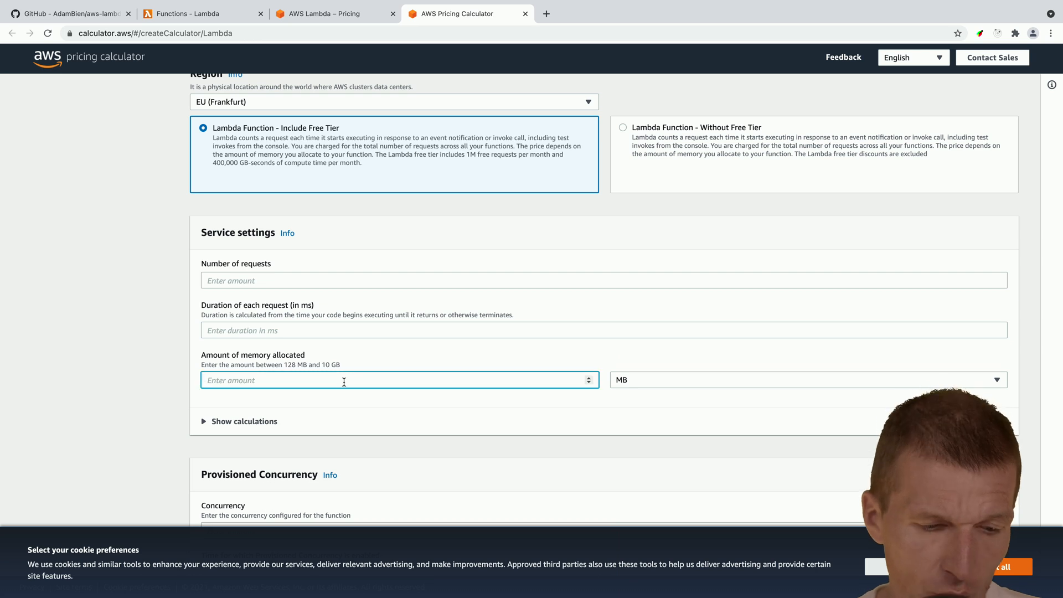
{"action": "type", "text": "128"}
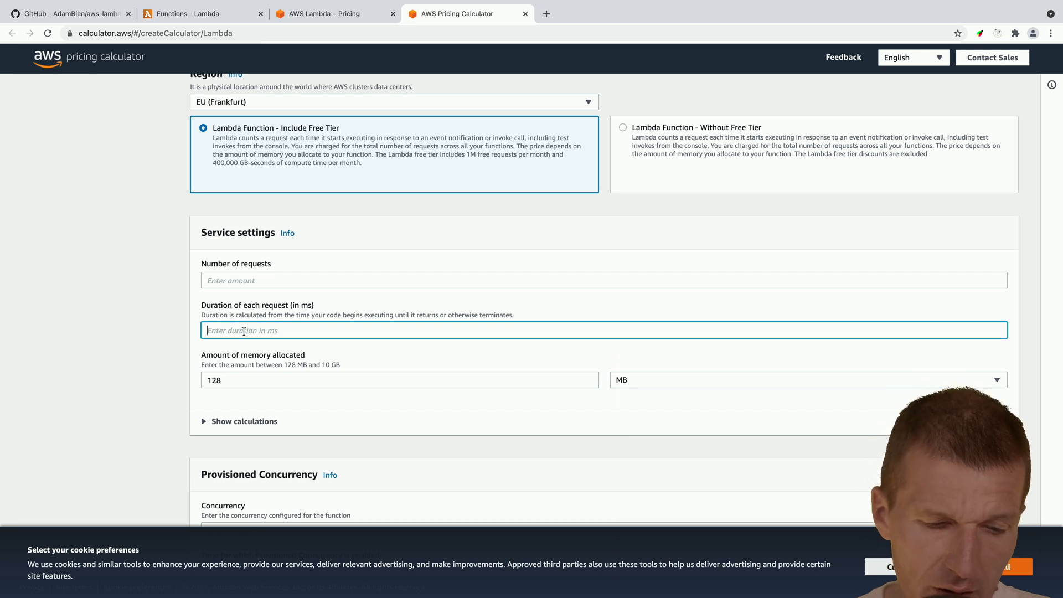
{"action": "type", "text": "2"}
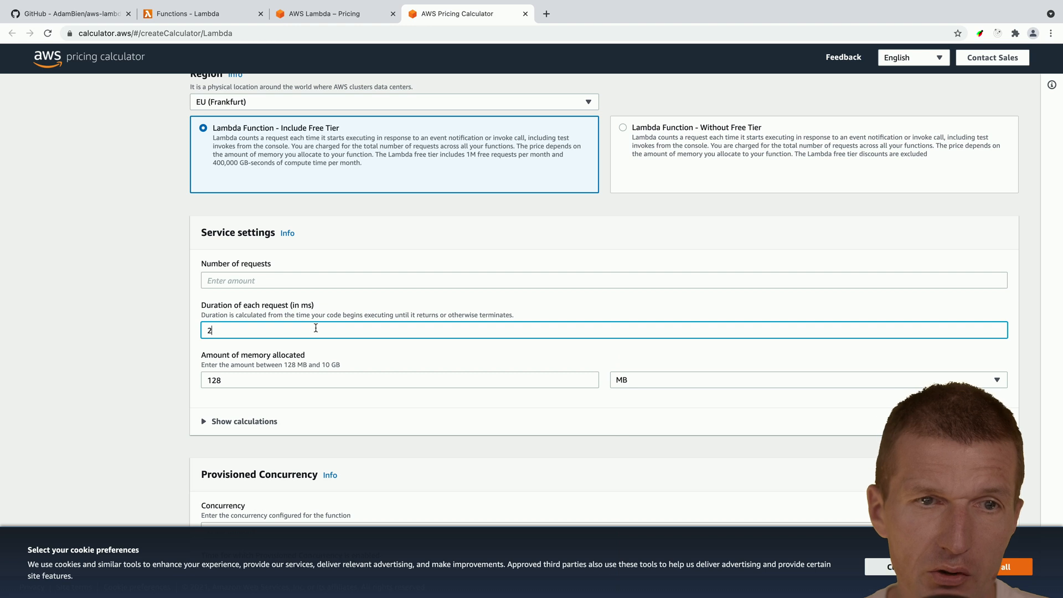
{"action": "type", "text": "00"}
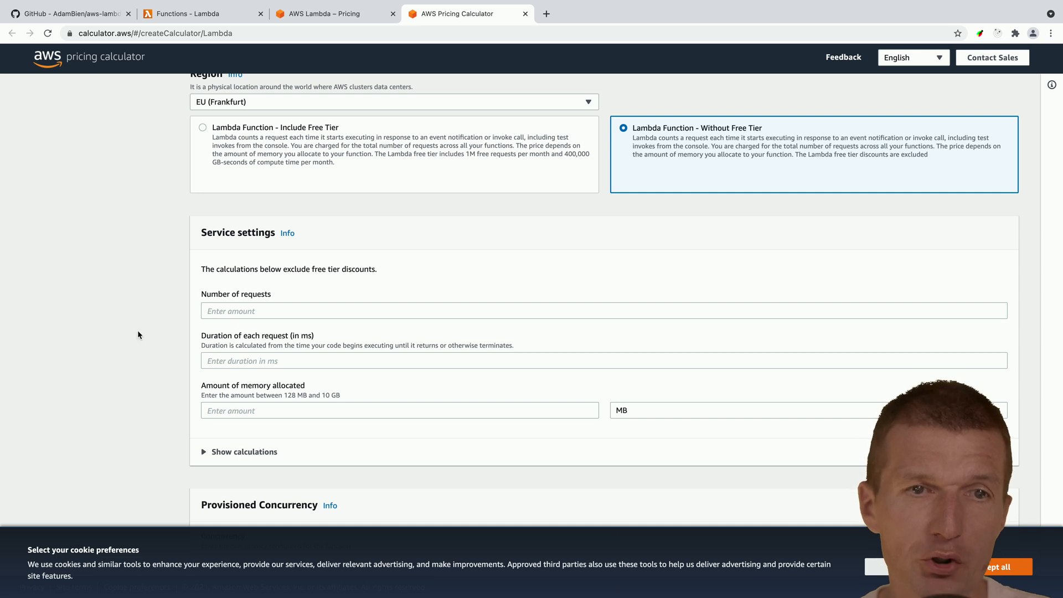
{"action": "left_click", "coordinate": [603, 311]}
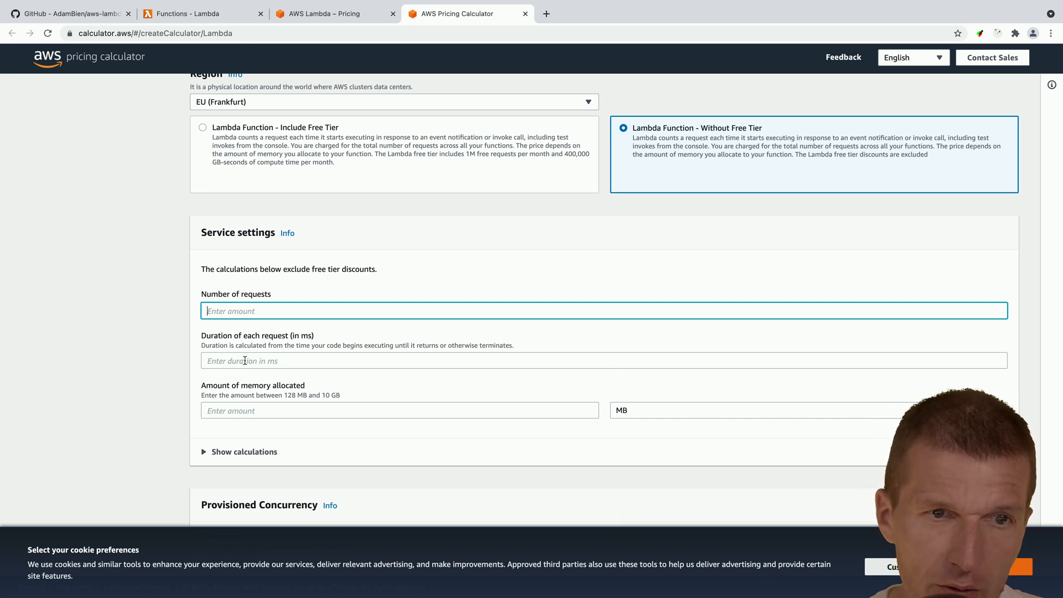
{"action": "type", "text": "2"}
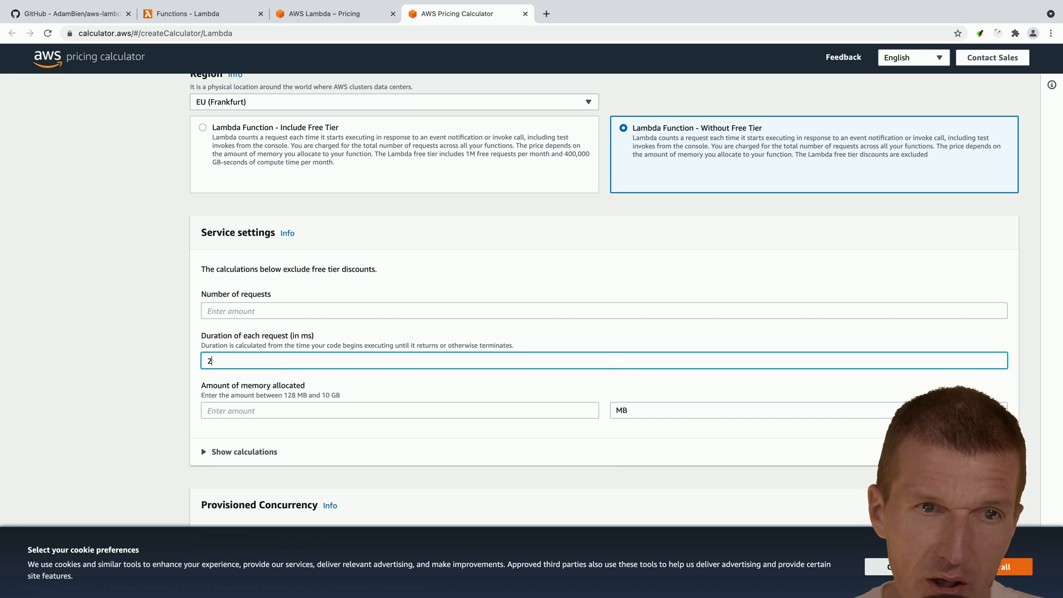
{"action": "type", "text": "000"}
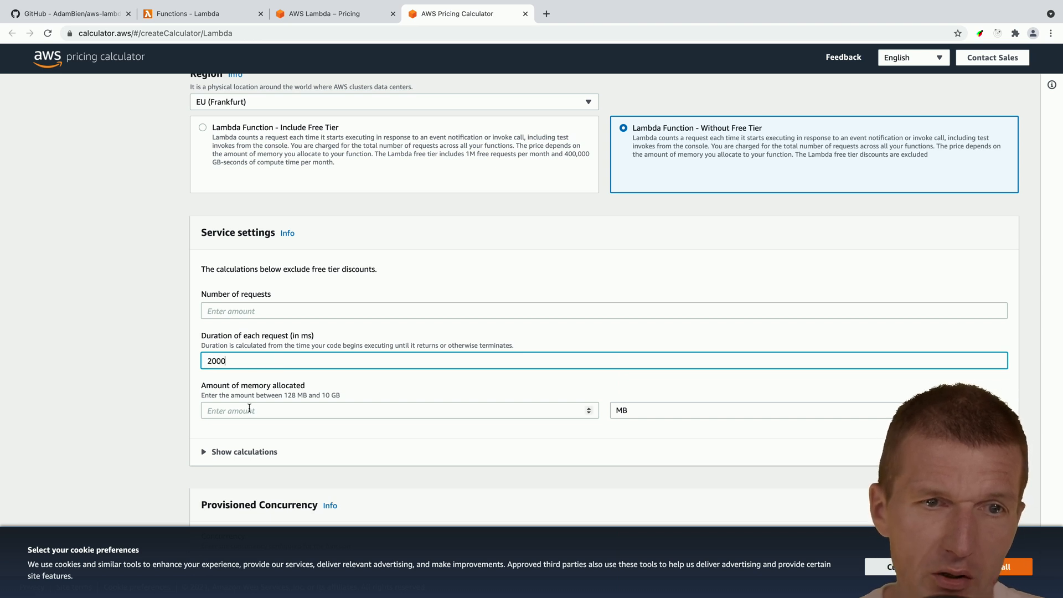
{"action": "type", "text": "128"}
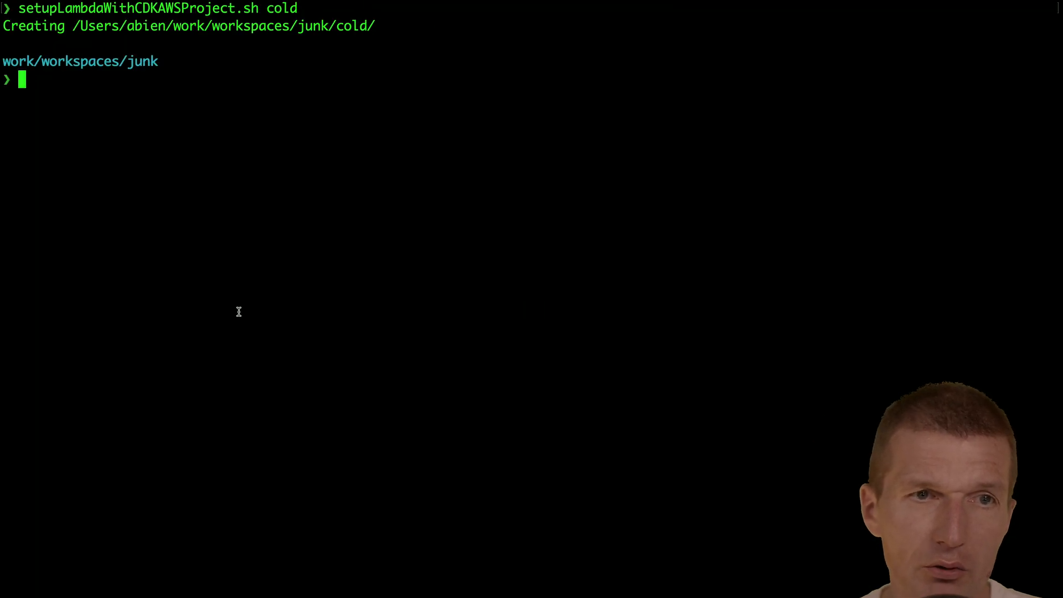
Start bc and compute 3600*24*30 for the monthly one-per-second request count.
{"action": "type", "text": "bc"}
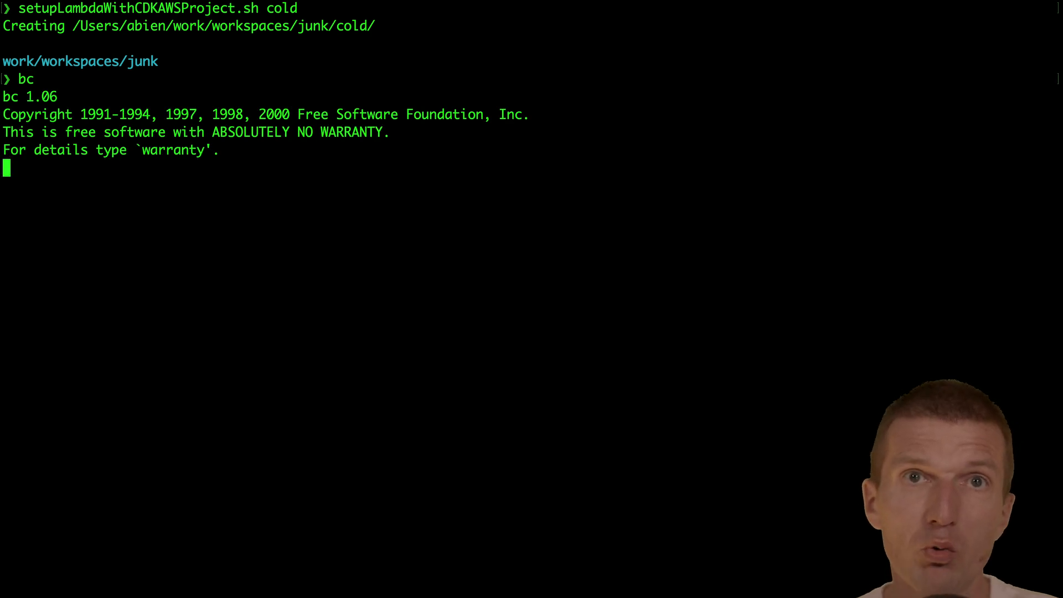
{"action": "type", "text": "360"}
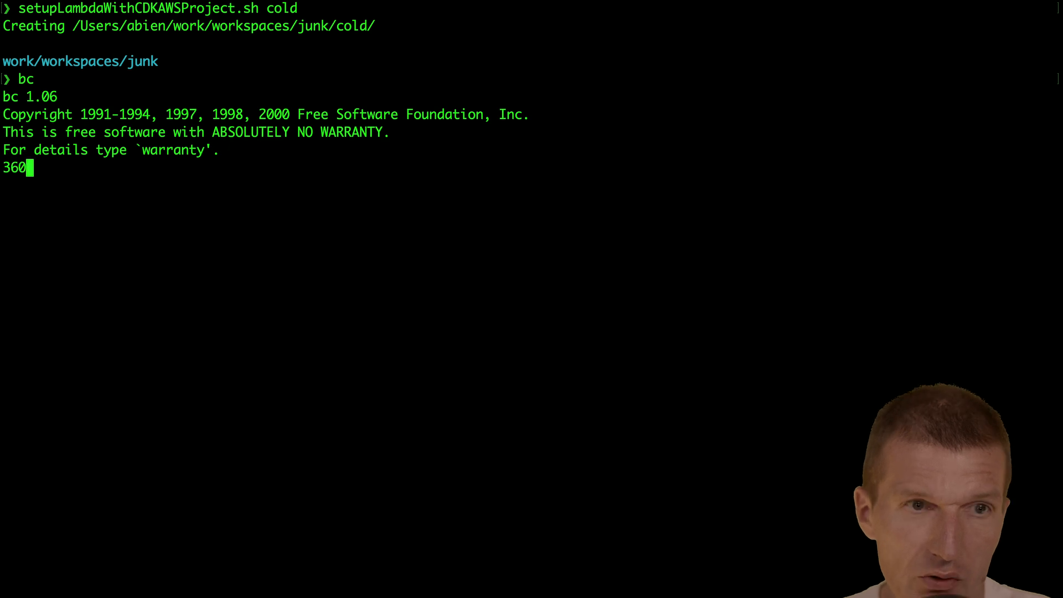
{"action": "type", "text": "0*"}
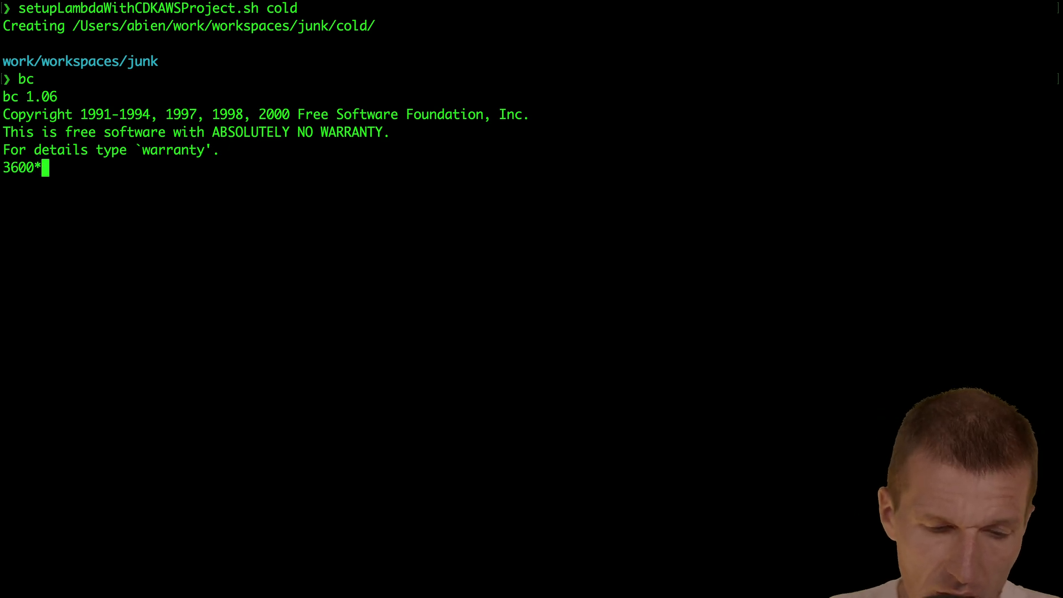
{"action": "type", "text": "2"}
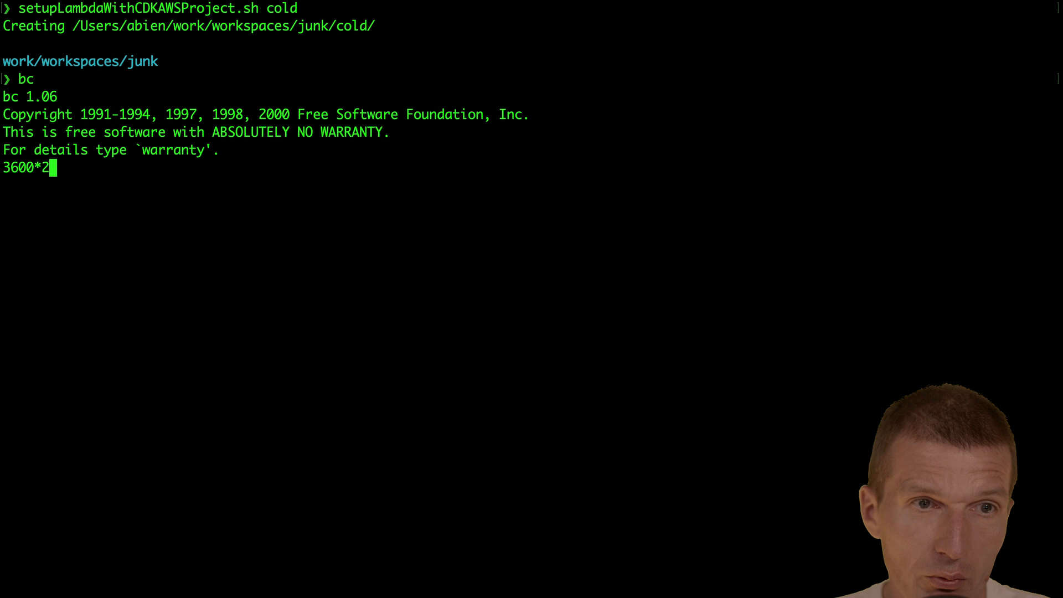
{"action": "type", "text": "4"}
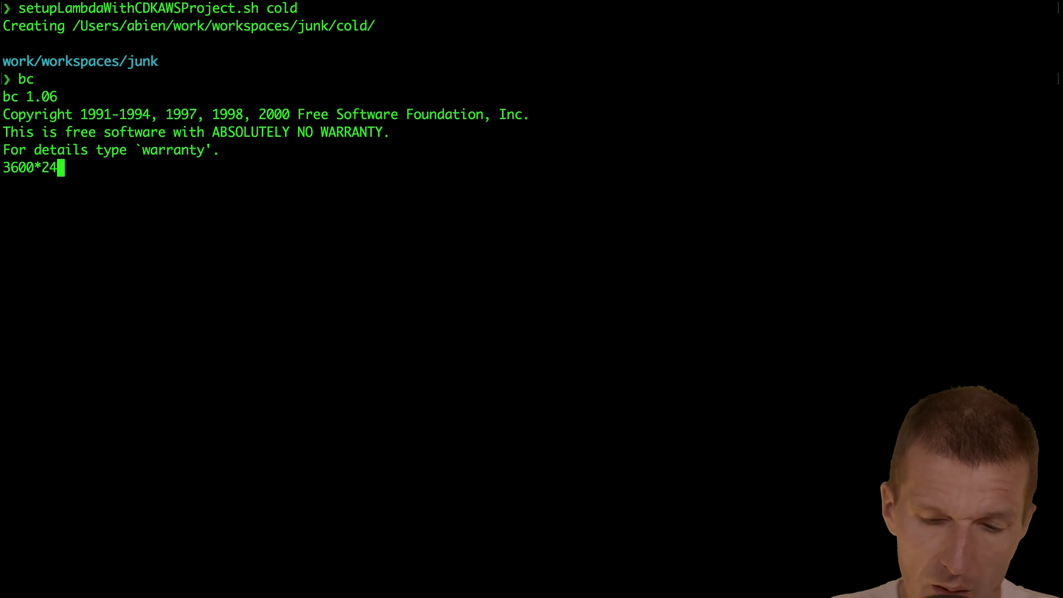
{"action": "type", "text": "*30"}
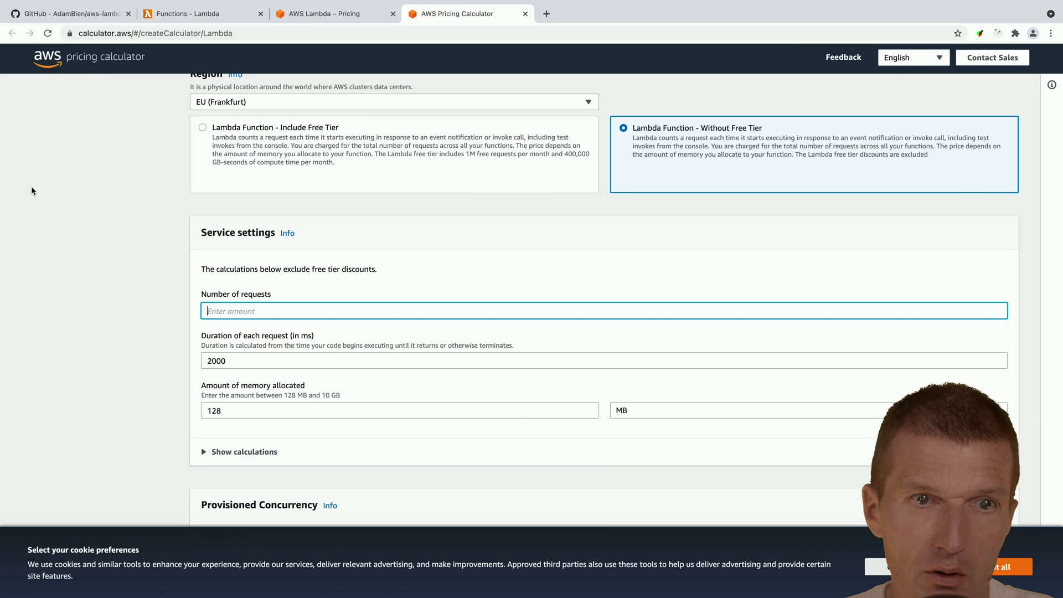
Enter 2592000 requests and expand the calculation breakdown showing 11.32 USD monthly.
{"action": "type", "text": "2592000"}
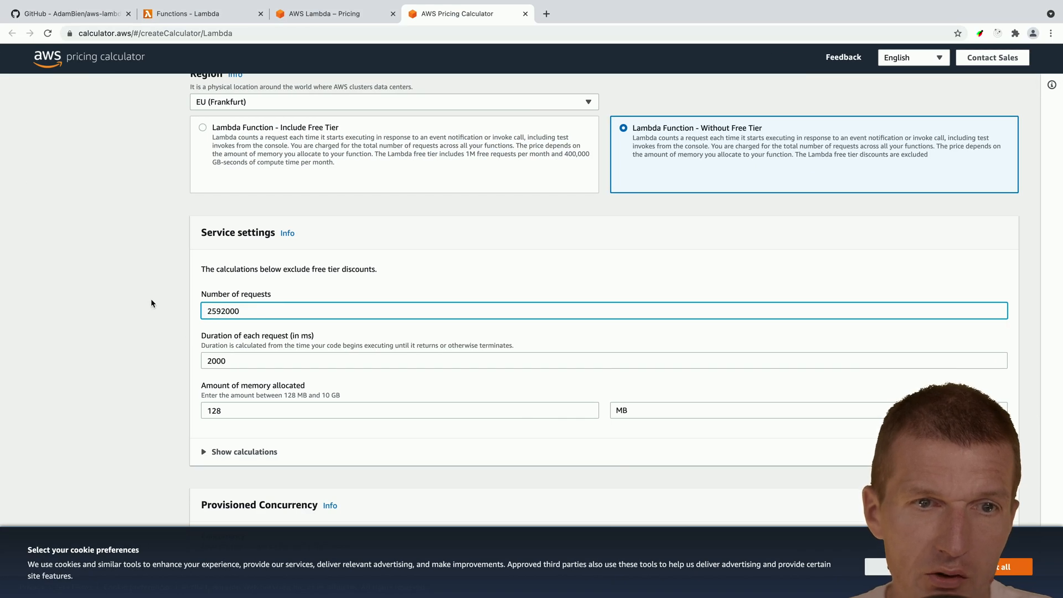
{"action": "left_click", "coordinate": [242, 452]}
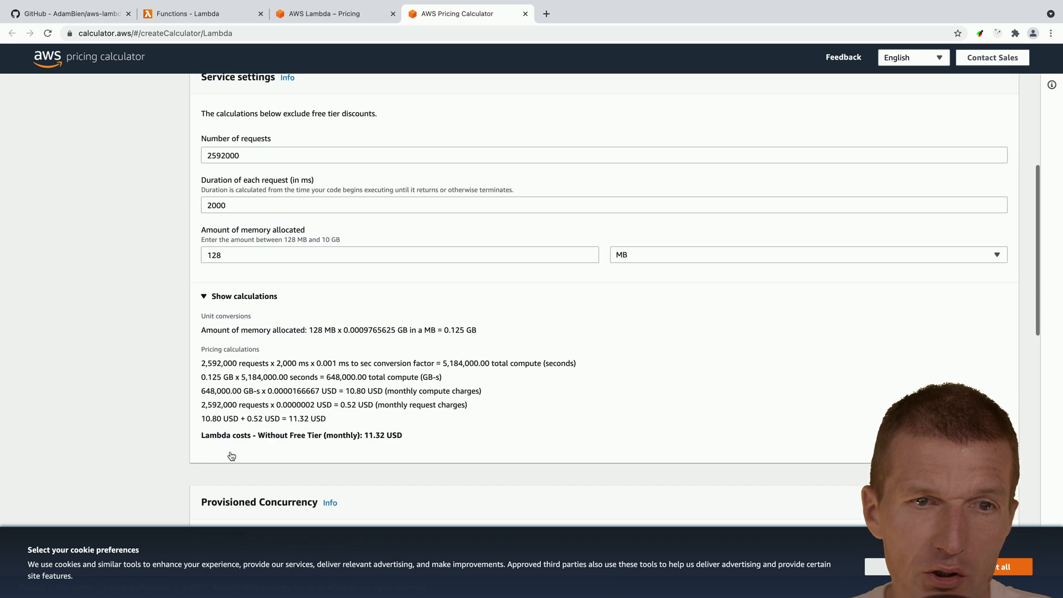
{"action": "scroll", "scroll_direction": "down", "scroll_amount": 3}
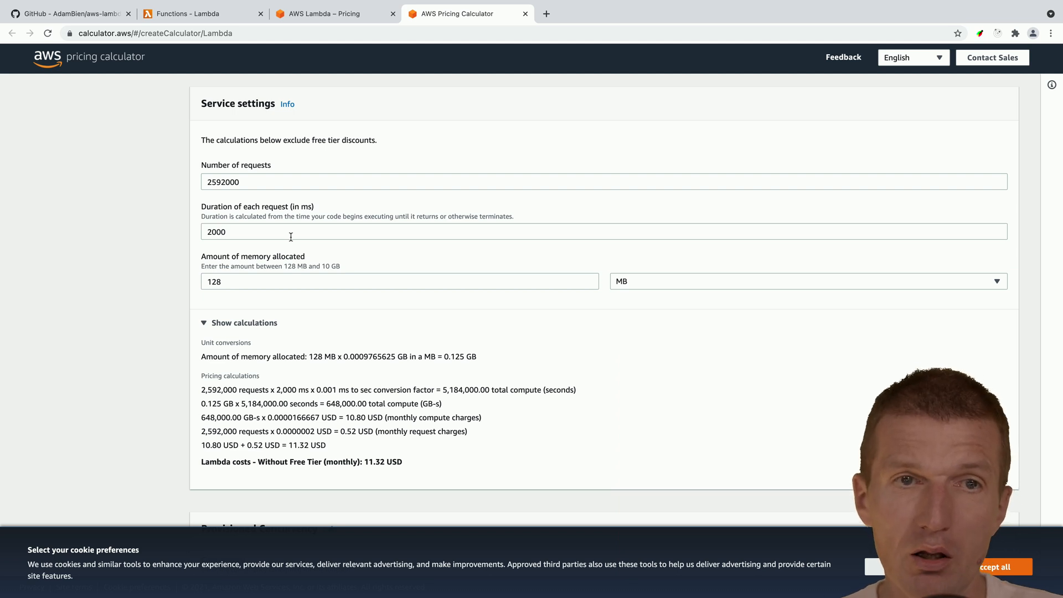
Refresh the Lambda functions list and open the deployed Greetings function.
{"action": "left_click", "coordinate": [332, 14]}
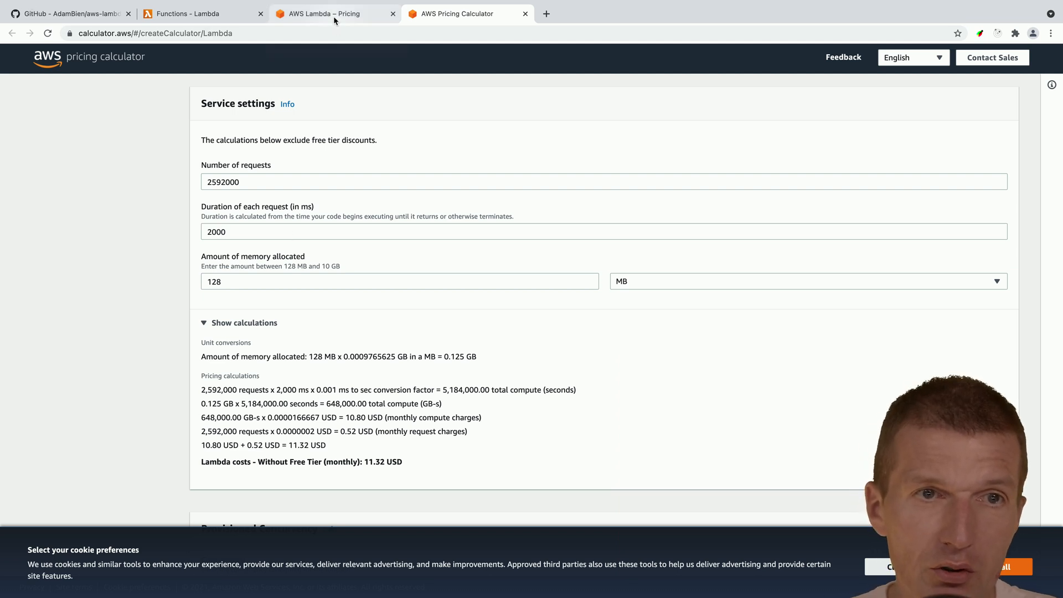
{"action": "left_click", "coordinate": [190, 14]}
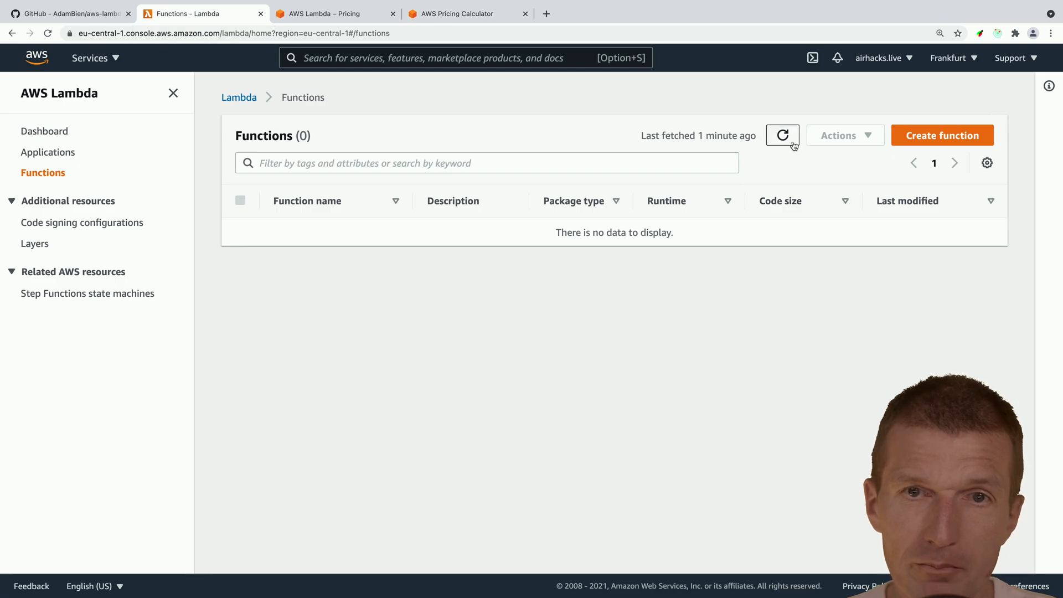
{"action": "left_click", "coordinate": [783, 135]}
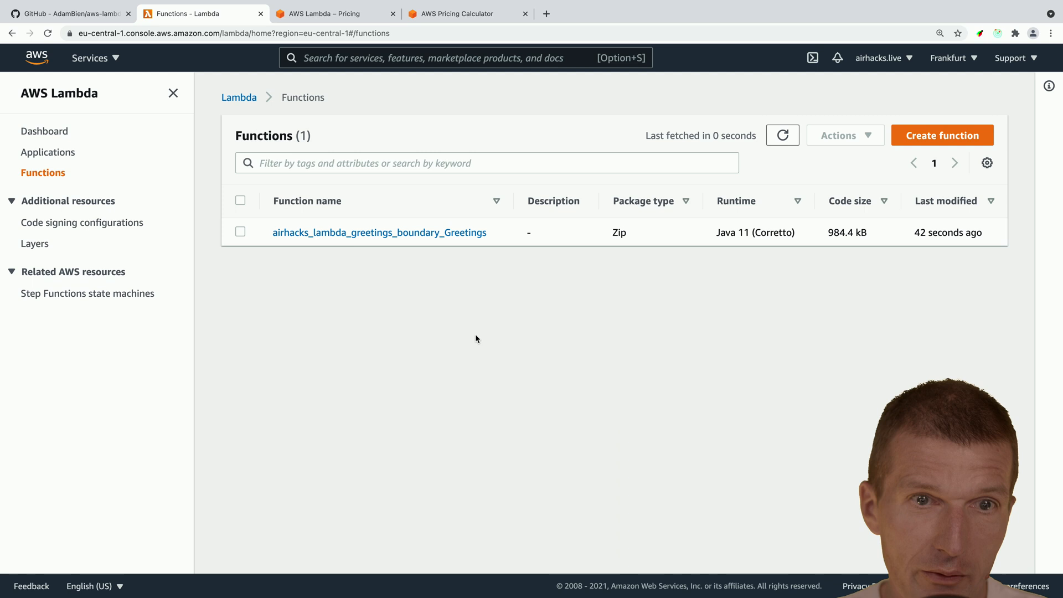
{"action": "left_click", "coordinate": [379, 232]}
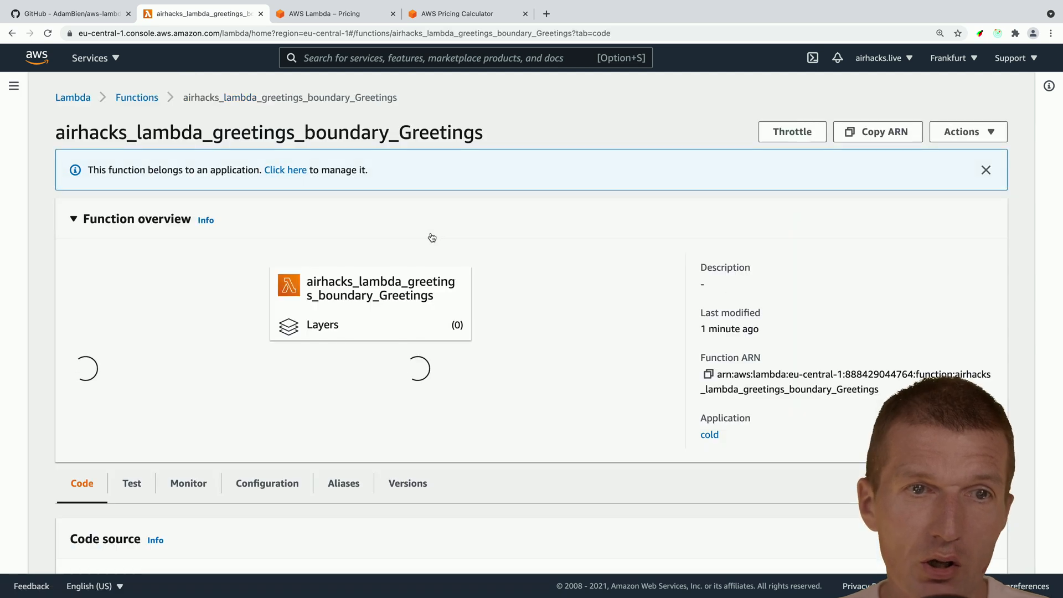
Test Greetings with the hello-world event and review the cold result: 341 ms init, 788 ms billed.
{"action": "scroll", "scroll_direction": "down", "scroll_amount": 3}
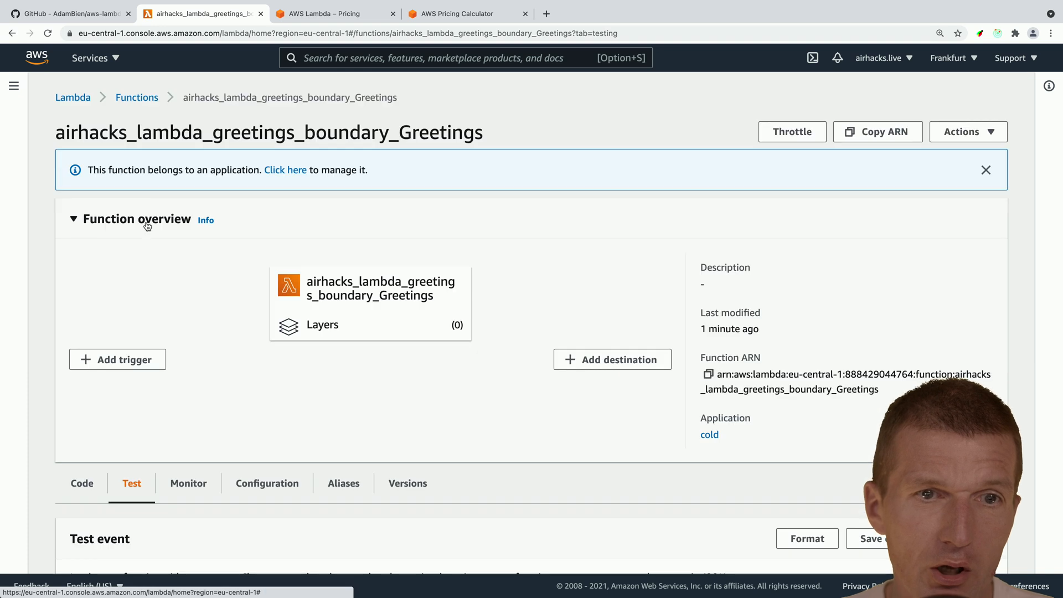
{"action": "scroll", "scroll_direction": "down", "scroll_amount": 3}
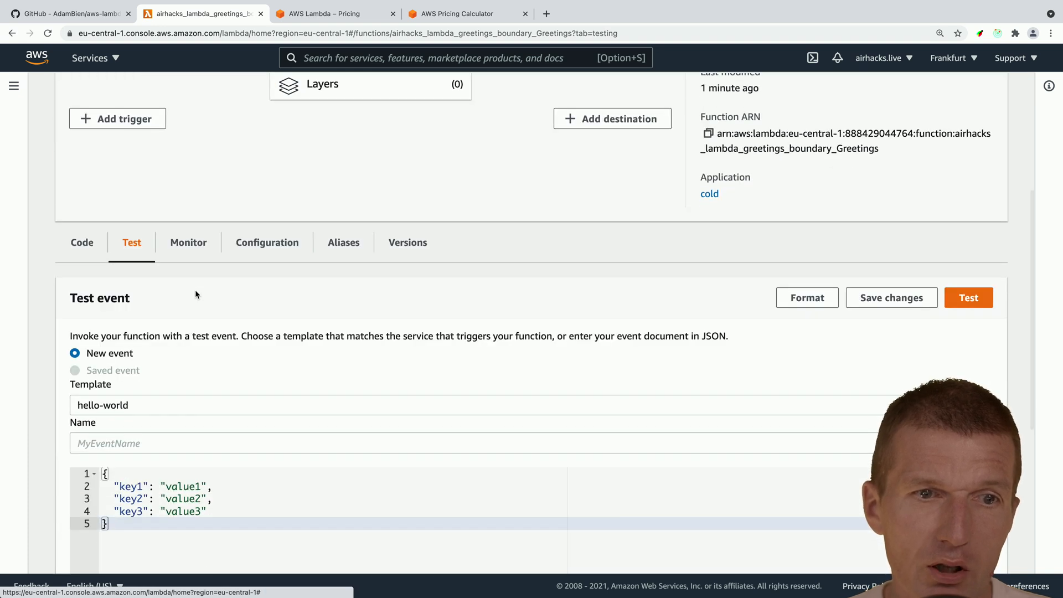
{"action": "scroll", "scroll_direction": "down", "scroll_amount": 3}
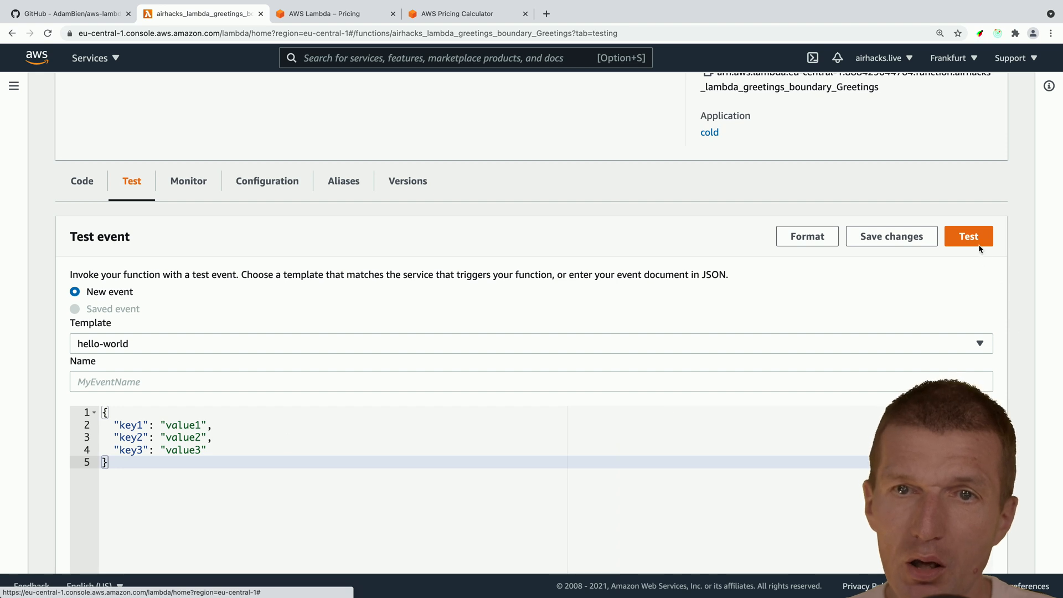
{"action": "left_click", "coordinate": [968, 236]}
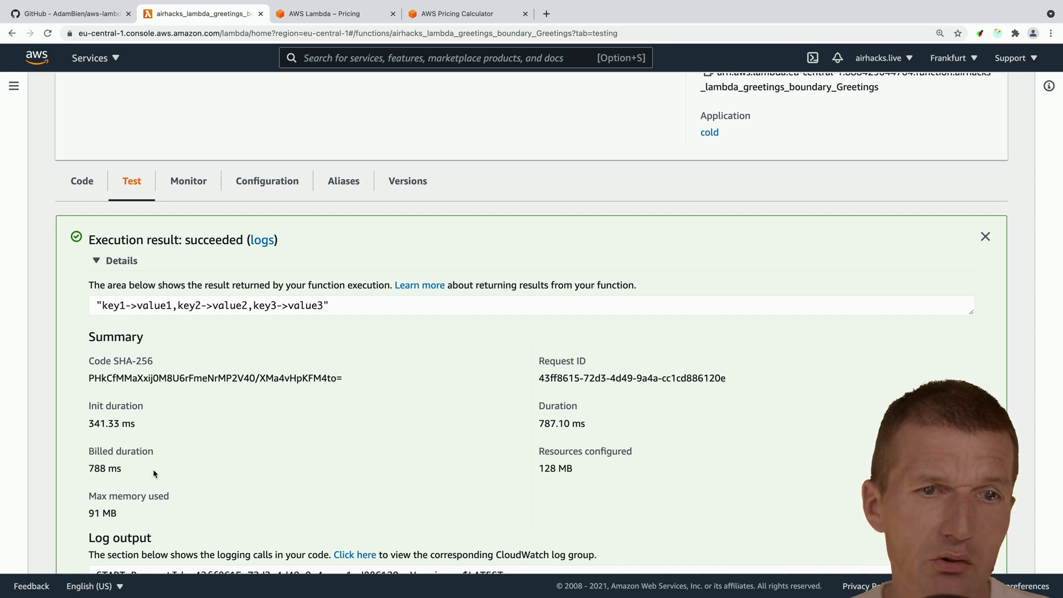
{"action": "scroll", "scroll_direction": "down", "scroll_amount": 3}
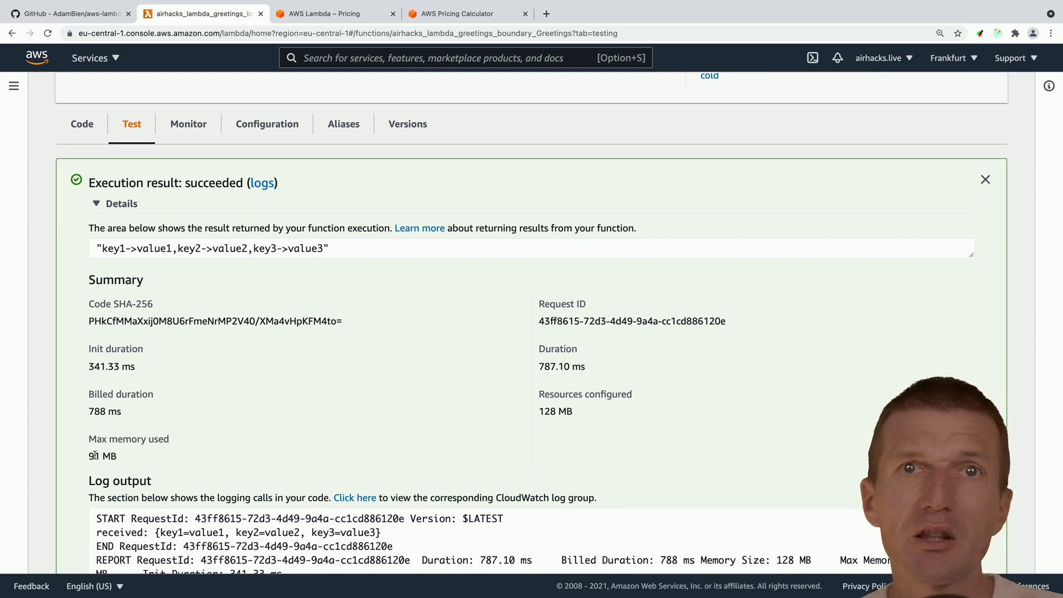
{"action": "scroll", "scroll_direction": "down", "scroll_amount": 3}
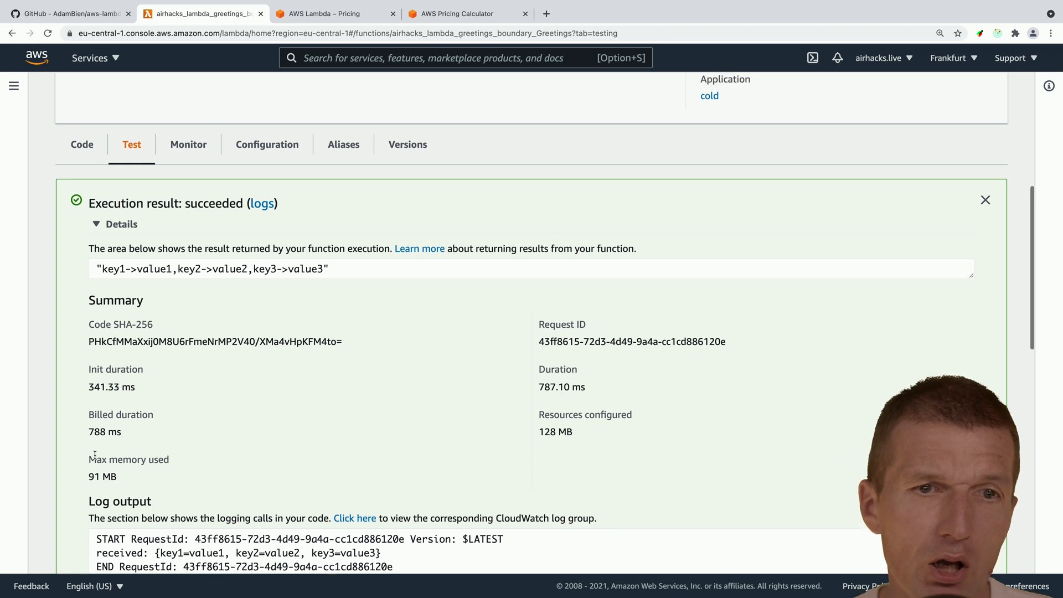
{"action": "scroll", "scroll_direction": "down", "scroll_amount": 3}
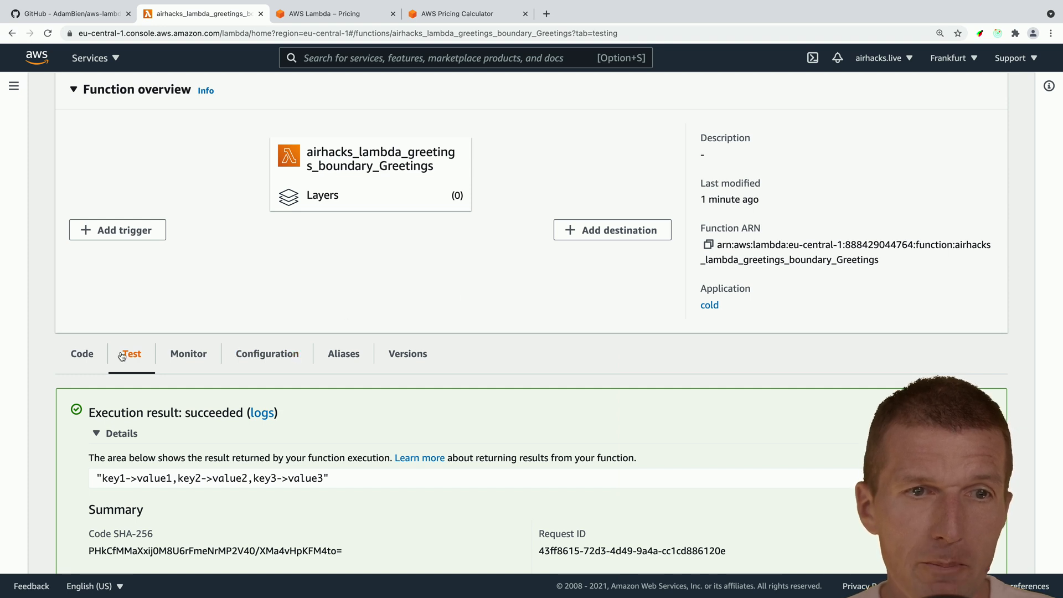
Rerun the test warm, highlight the 2 ms billed duration, and open the CloudWatch log group.
{"action": "left_click", "coordinate": [130, 353]}
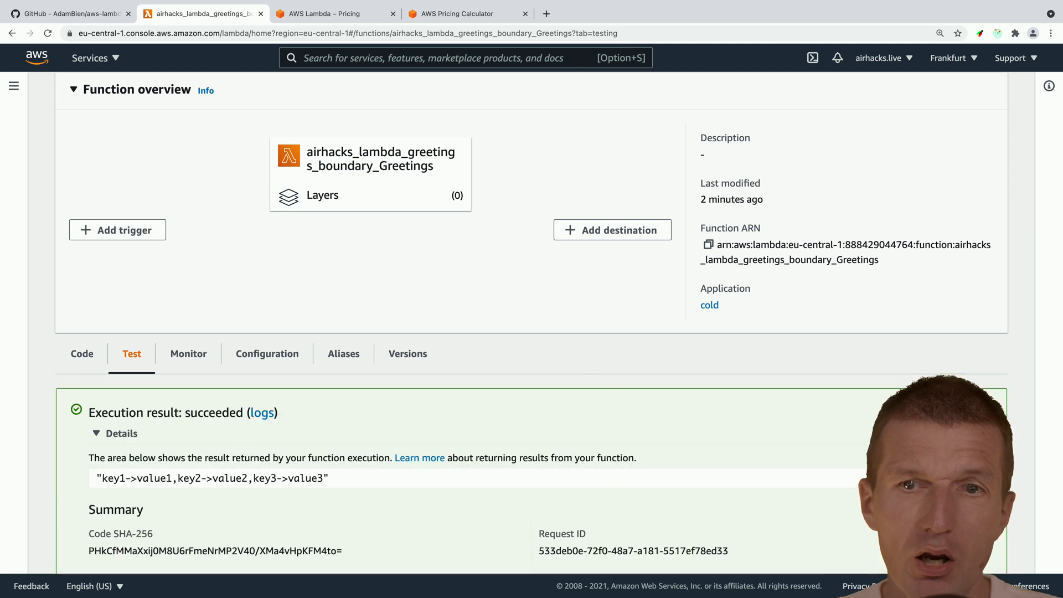
{"action": "scroll", "scroll_direction": "down", "scroll_amount": 3}
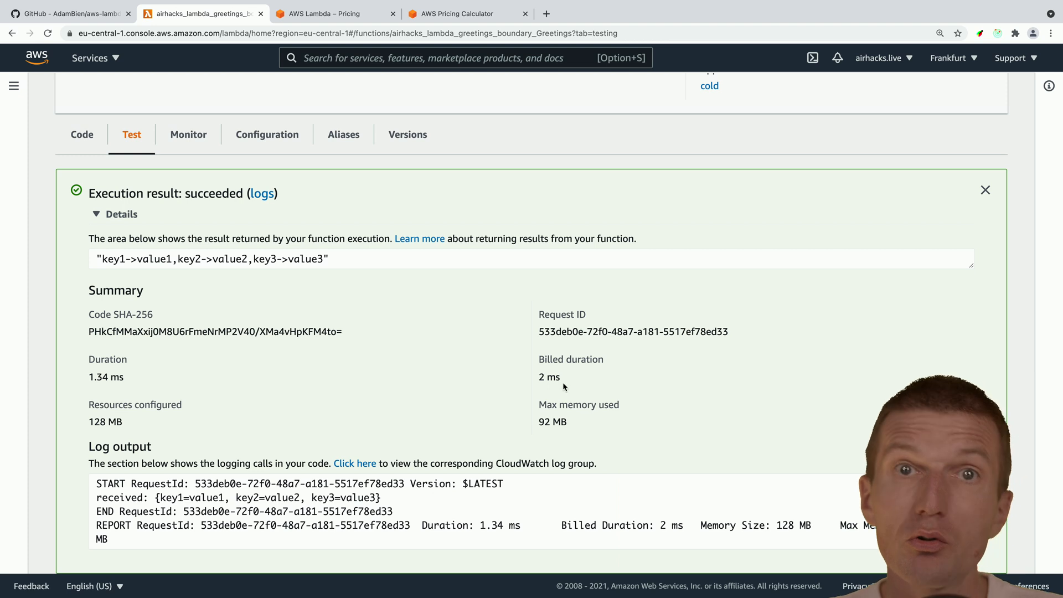
{"action": "mouse_move", "coordinate": [585, 387]}
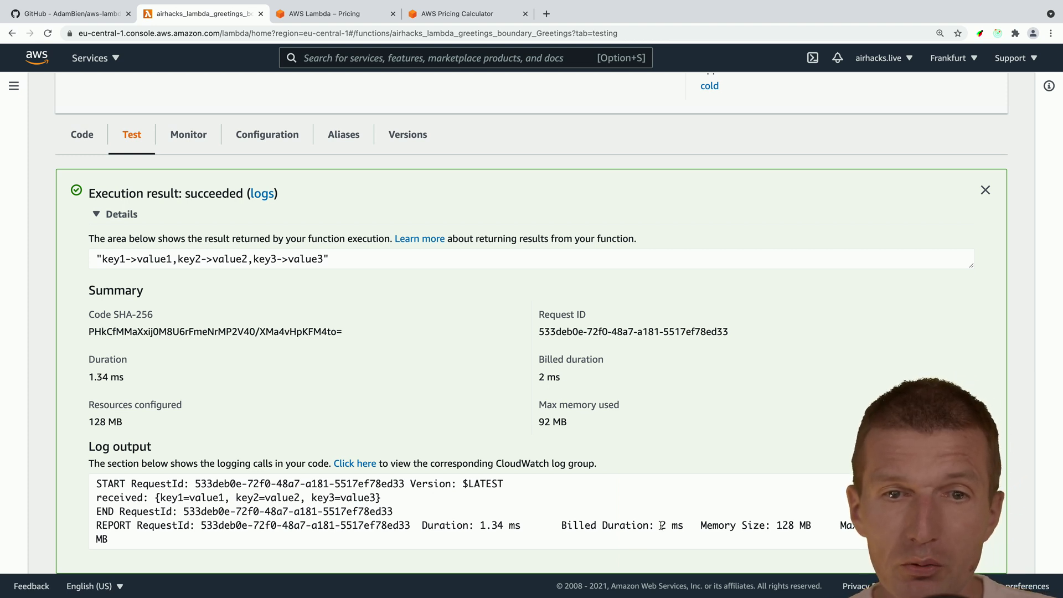
{"action": "double_click", "coordinate": [671, 525]}
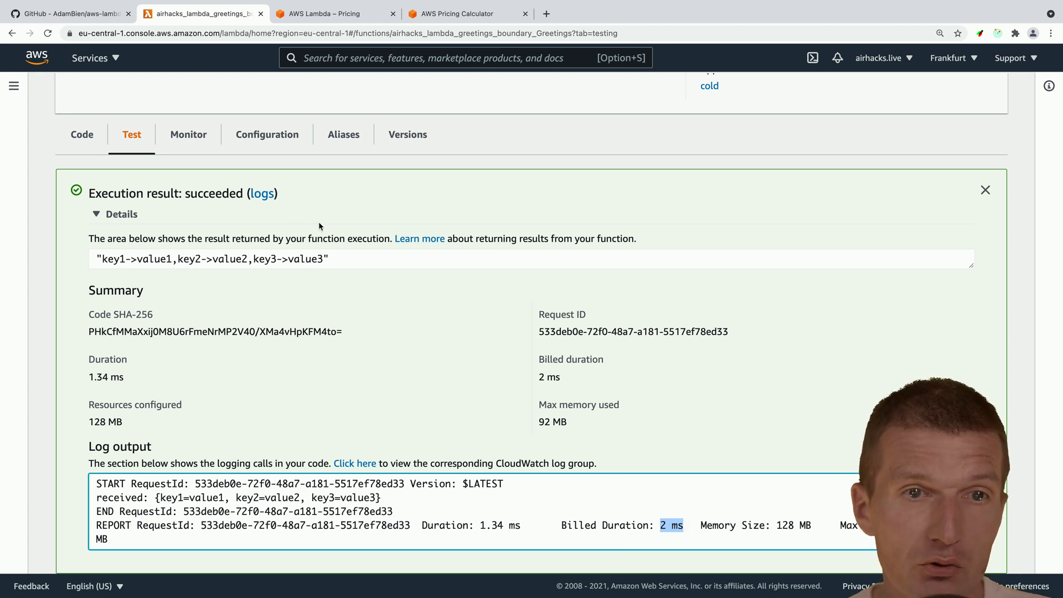
{"action": "left_click", "coordinate": [261, 194]}
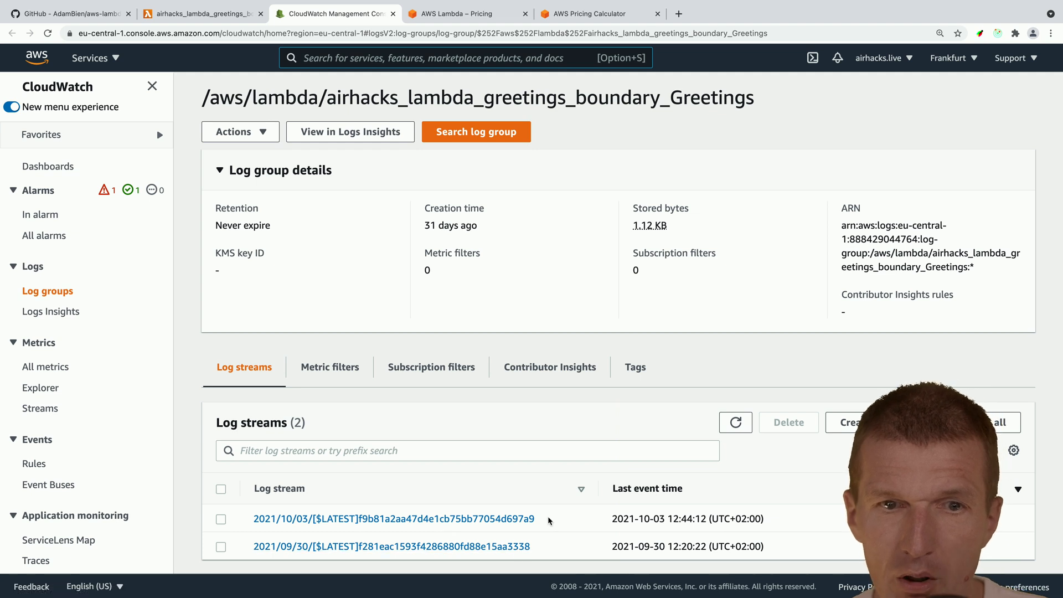
View the latest log stream's cold and warm invocations, then return to the Lambda tab.
{"action": "left_click", "coordinate": [392, 519]}
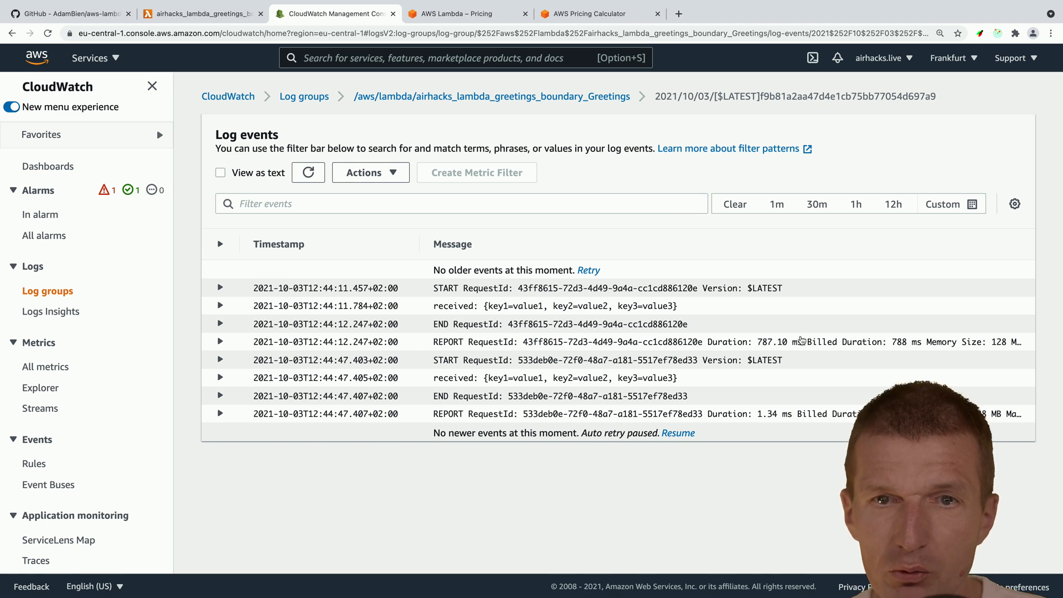
{"action": "mouse_move", "coordinate": [792, 415]}
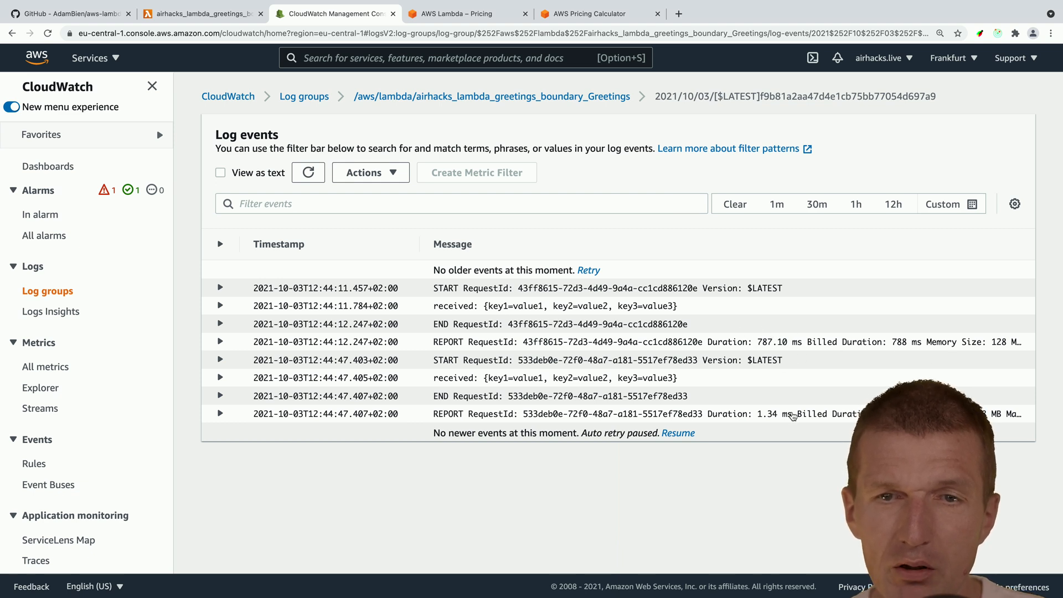
{"action": "mouse_move", "coordinate": [766, 421]}
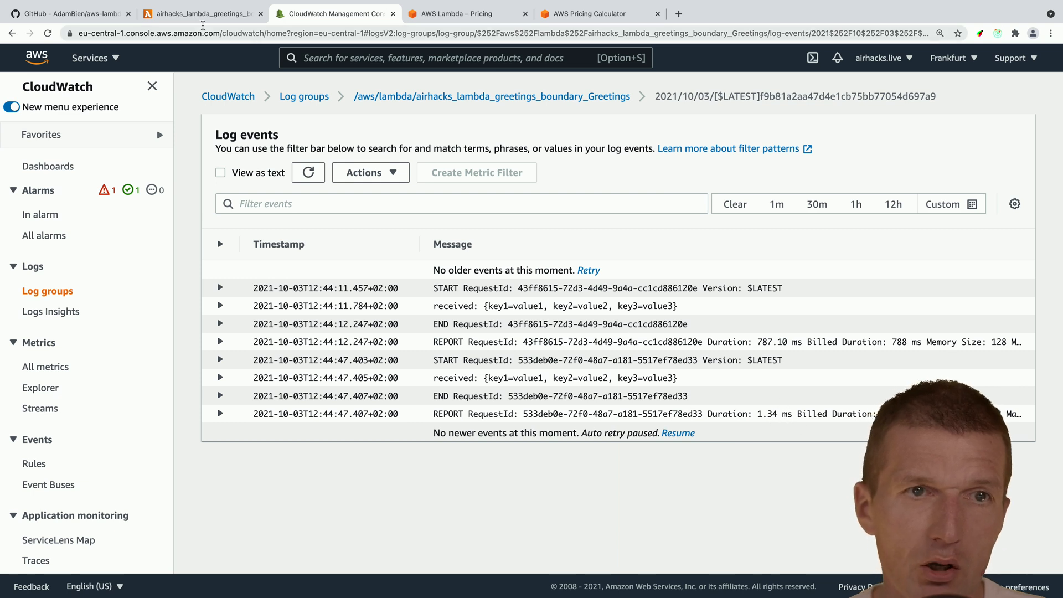
{"action": "left_click", "coordinate": [200, 13]}
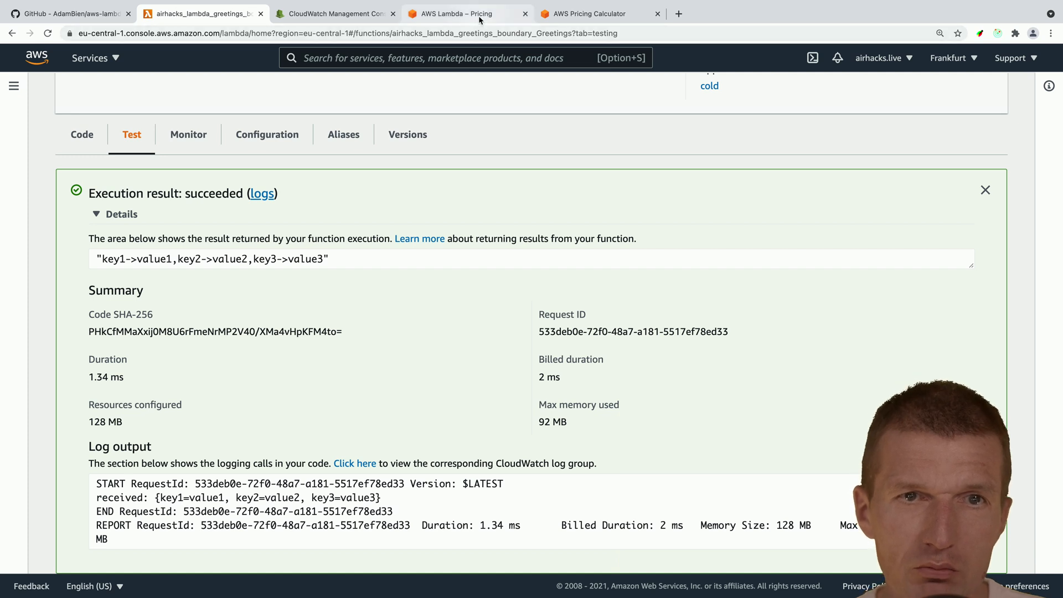
In the Pricing Calculator Lambda estimate, set request duration to 800, then 2 ms.
{"action": "left_click", "coordinate": [599, 13]}
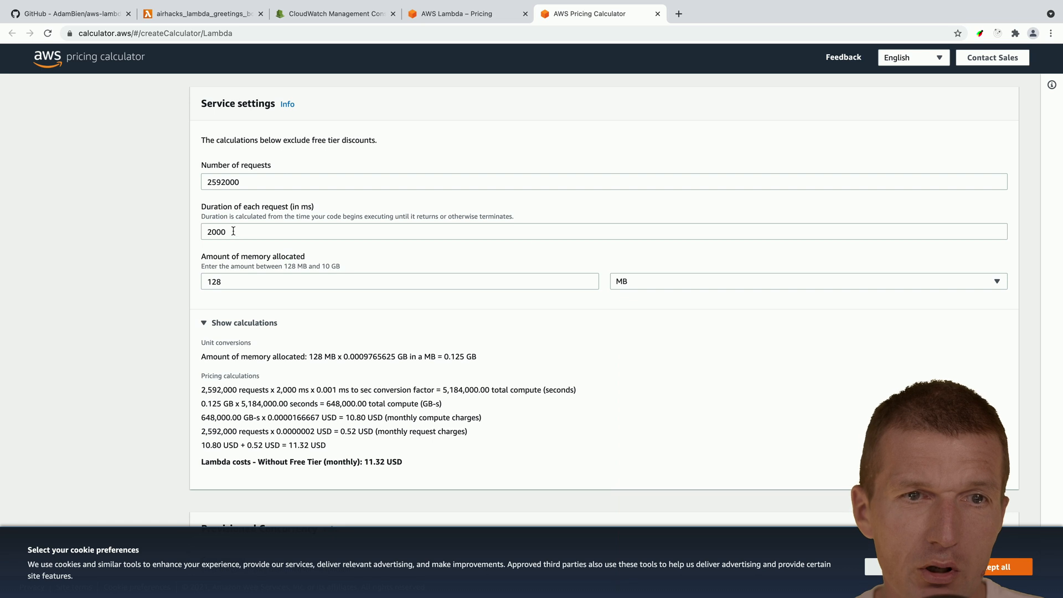
{"action": "type", "text": "8"}
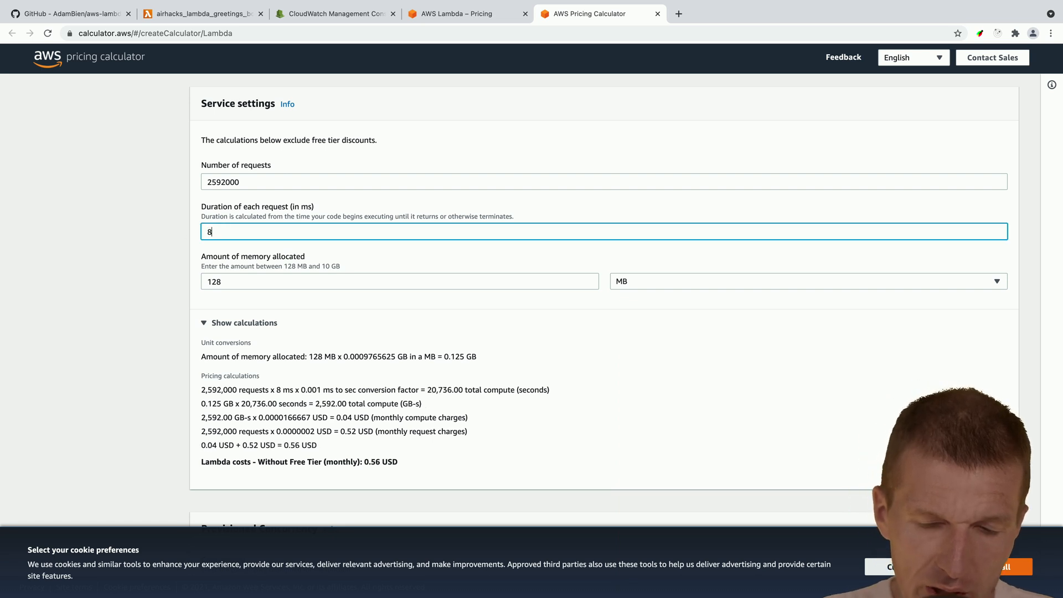
{"action": "type", "text": "00"}
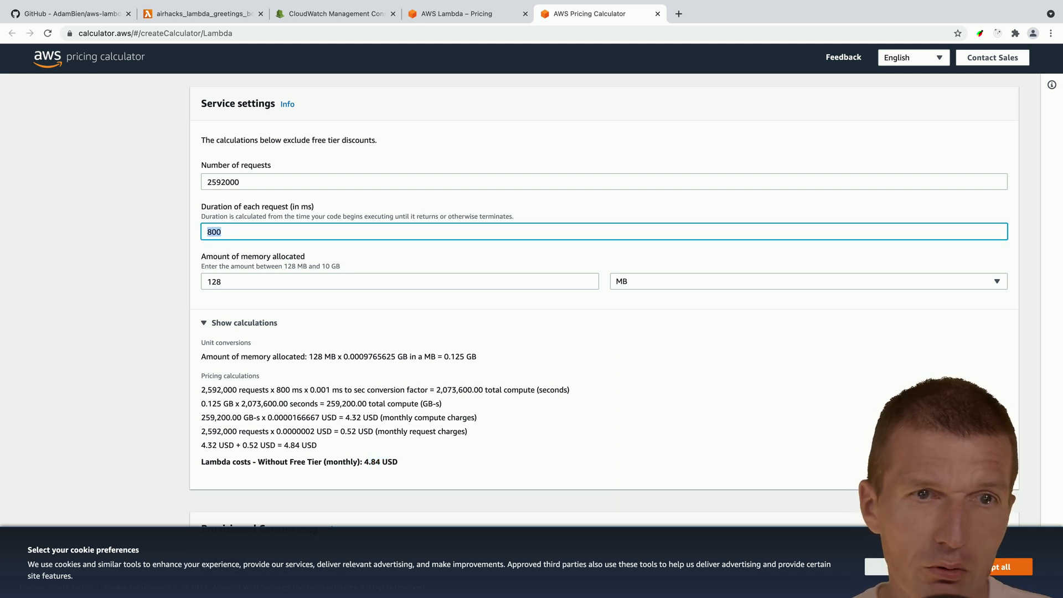
{"action": "type", "text": "2"}
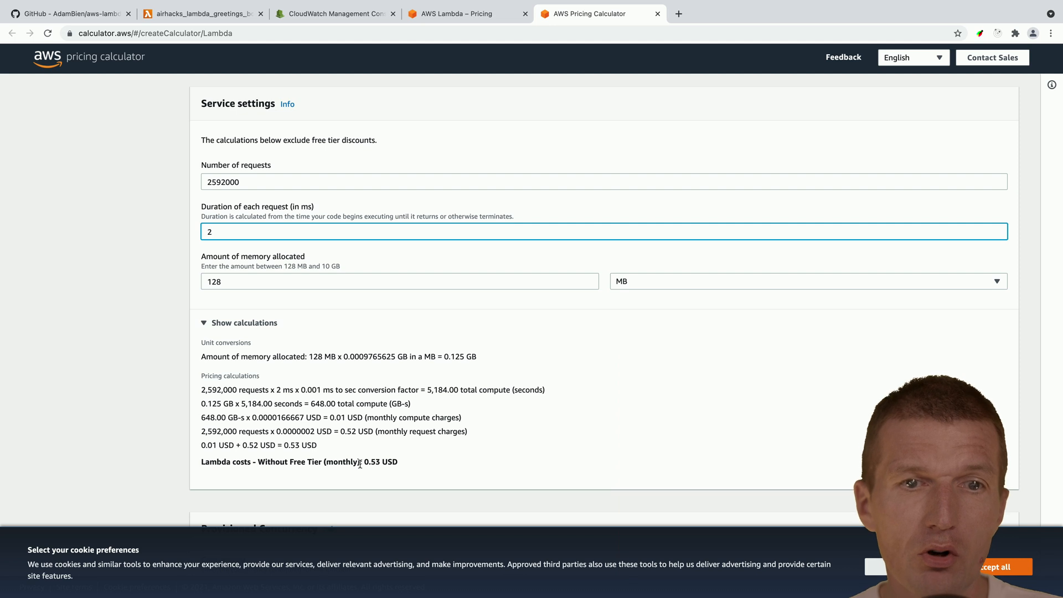